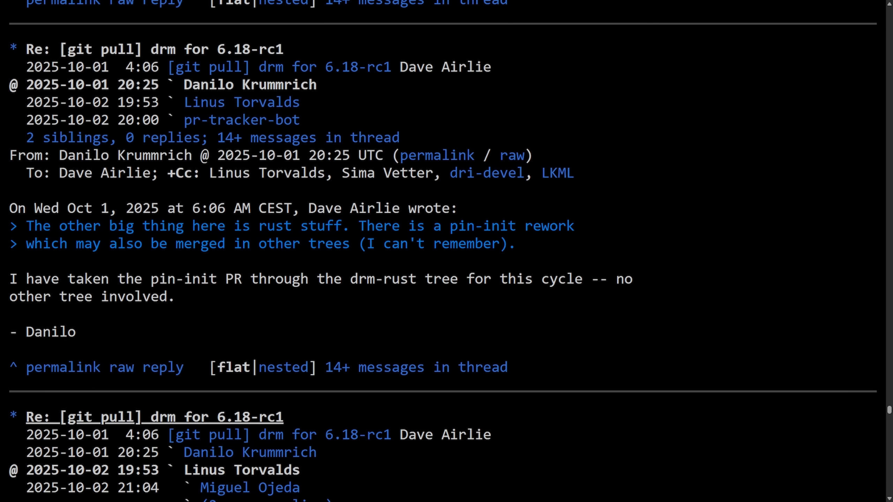
{"action": "mouse_move", "coordinate": [727, 166]}
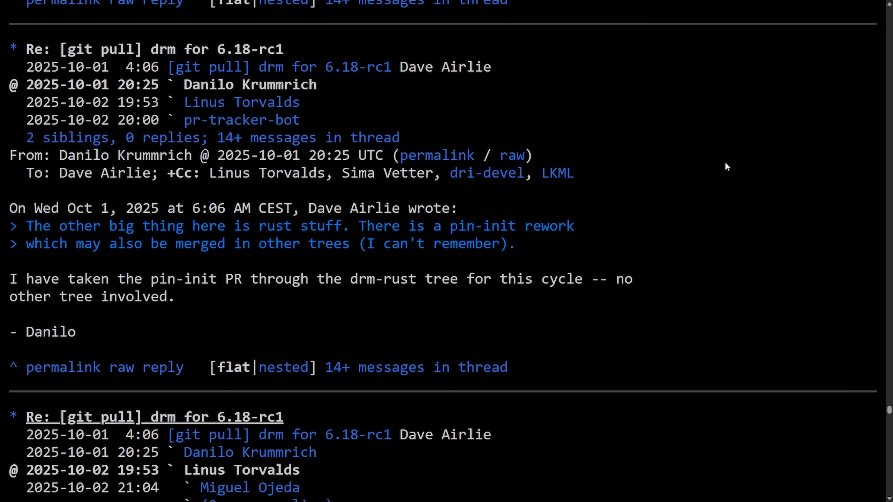
{"action": "mouse_move", "coordinate": [721, 170]}
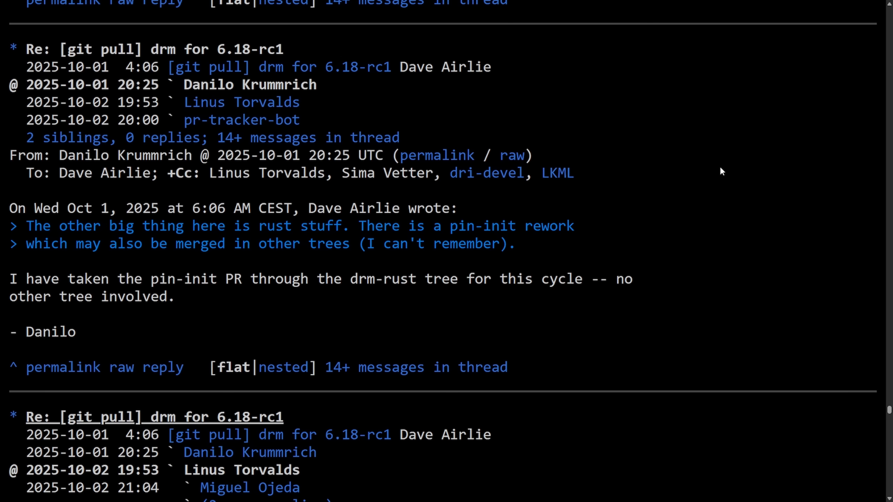
{"action": "mouse_move", "coordinate": [426, 222]}
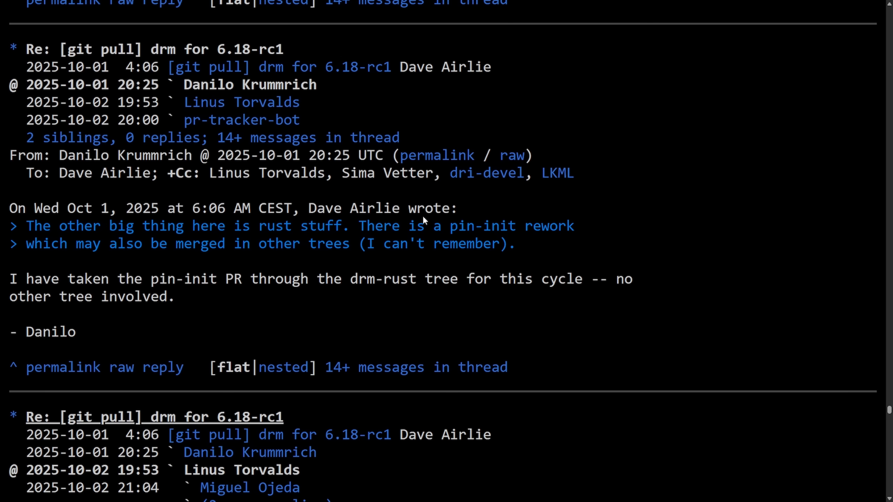
Step: Scroll down from the reply's sign-off to Linus Torvalds's lost-indentation complaint to Dave Airlie
{"action": "double_click", "coordinate": [84, 155]}
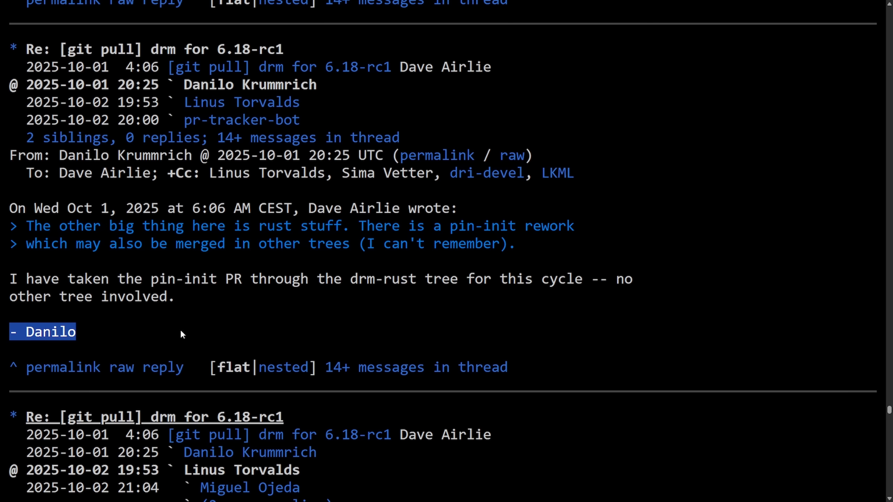
{"action": "scroll", "scroll_direction": "down", "scroll_amount": 3}
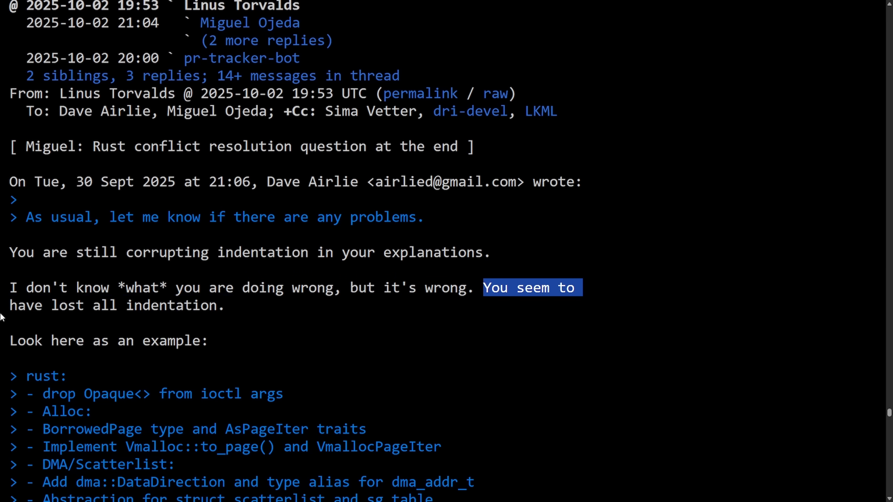
{"action": "scroll", "scroll_direction": "down", "scroll_amount": 3}
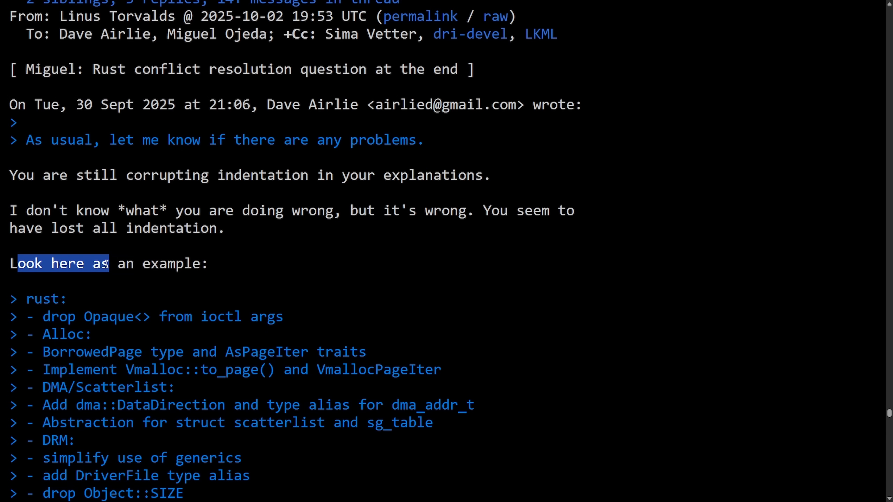
{"action": "scroll", "scroll_direction": "down", "scroll_amount": 3}
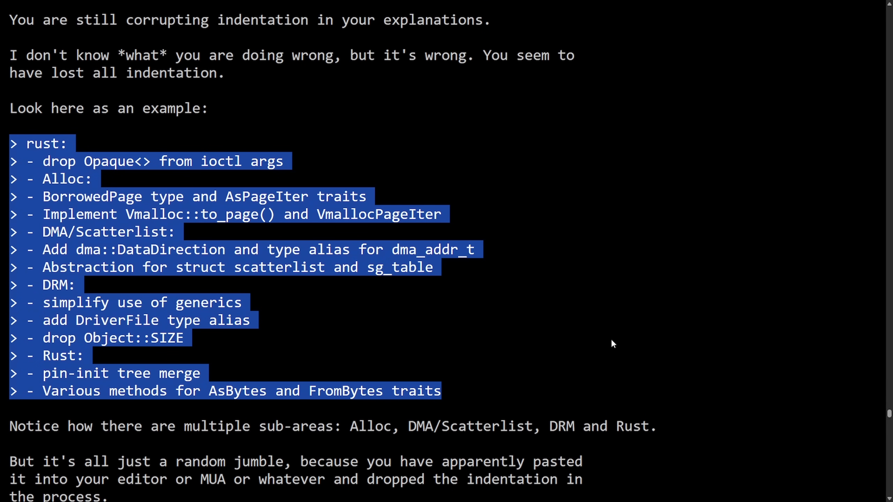
{"action": "scroll", "scroll_direction": "down", "scroll_amount": 3}
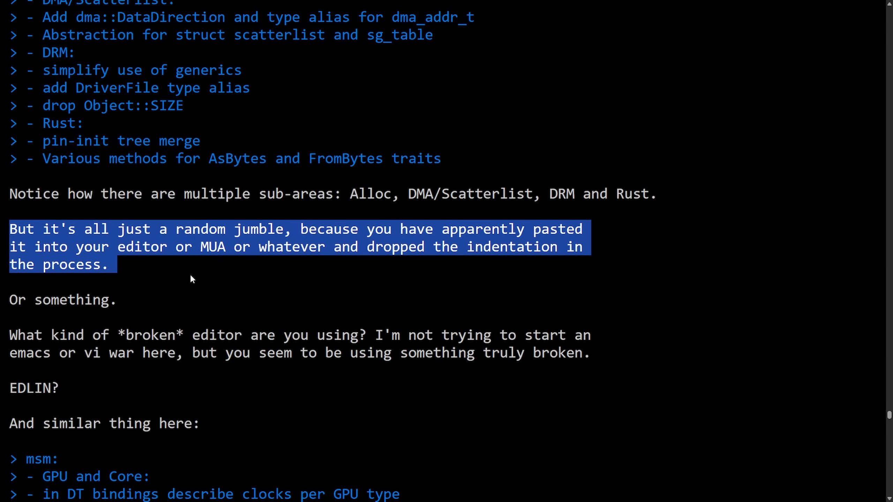
{"action": "scroll", "scroll_direction": "down", "scroll_amount": 3}
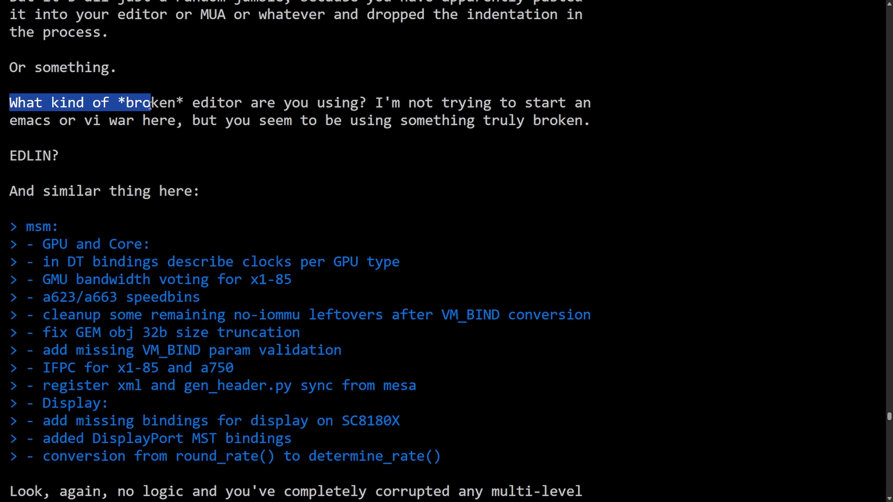
Step: Clear earlier highlights and begin highlighting the quoted msm changelog lines
{"action": "left_click", "coordinate": [403, 120]}
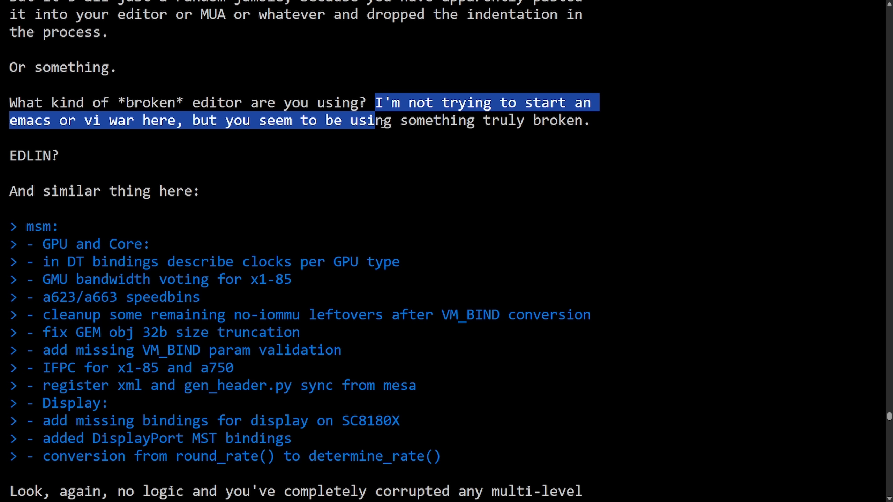
{"action": "left_click", "coordinate": [154, 158]}
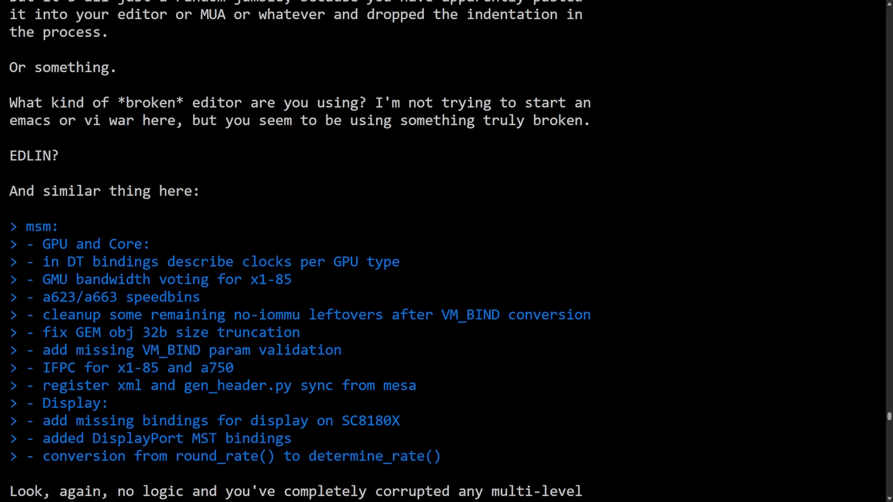
{"action": "mouse_move", "coordinate": [394, 170]}
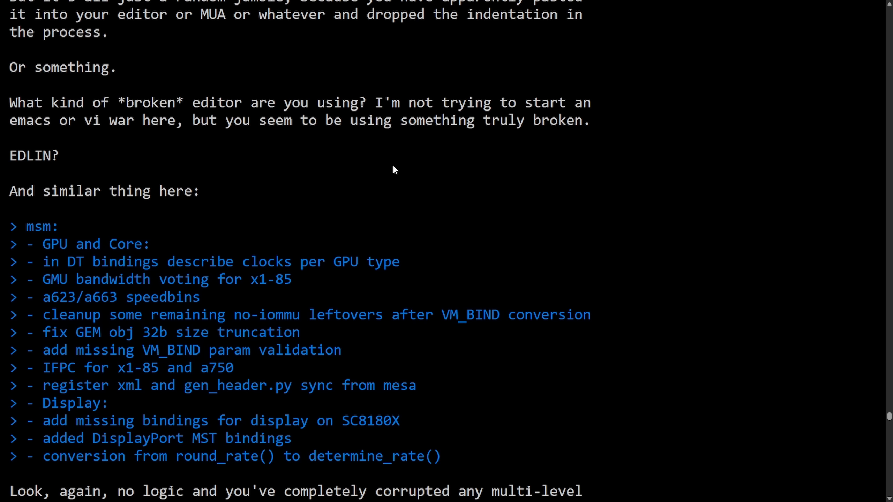
{"action": "double_click", "coordinate": [22, 190]}
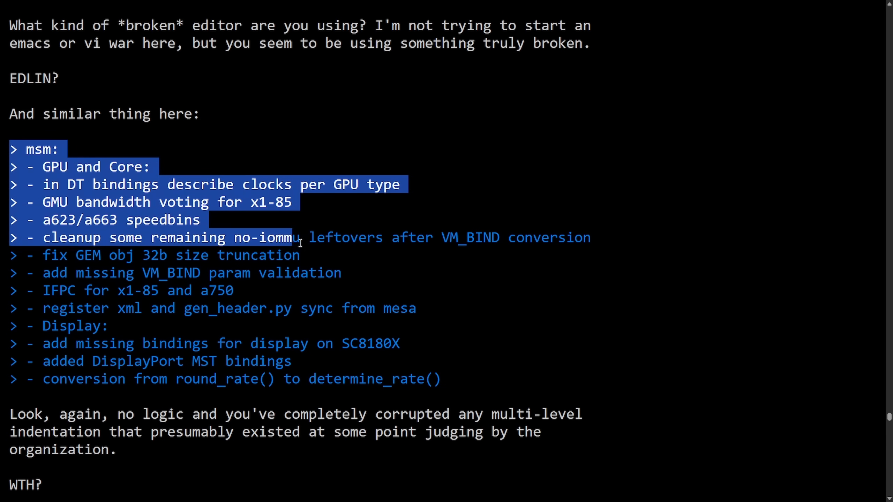
Step: Highlight the sentence about corrupted multi-level indentation, then clear it
{"action": "scroll", "scroll_direction": "down", "scroll_amount": 3}
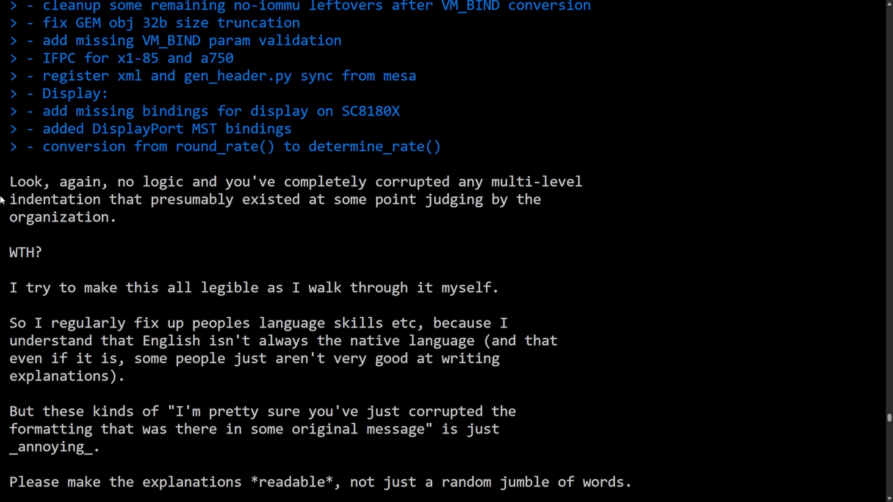
{"action": "left_click_drag", "start_coordinate": [10, 182], "coordinate": [302, 182]}
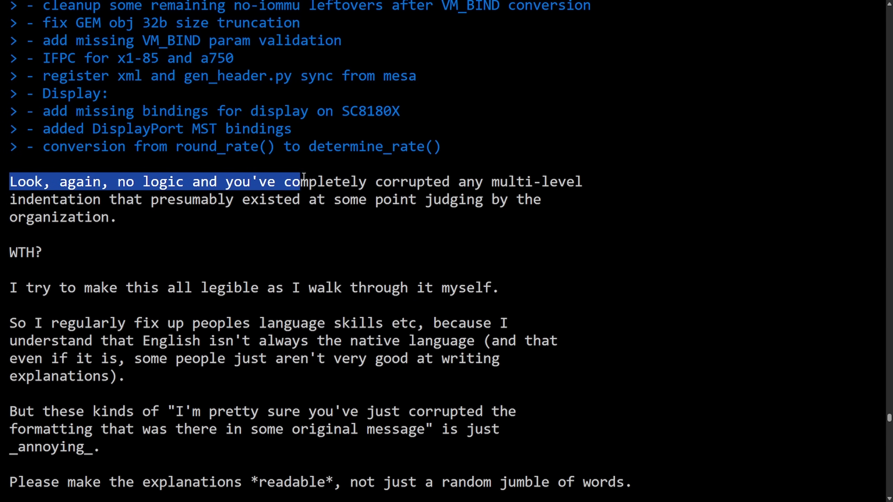
{"action": "left_click_drag", "start_coordinate": [302, 182], "coordinate": [74, 199]}
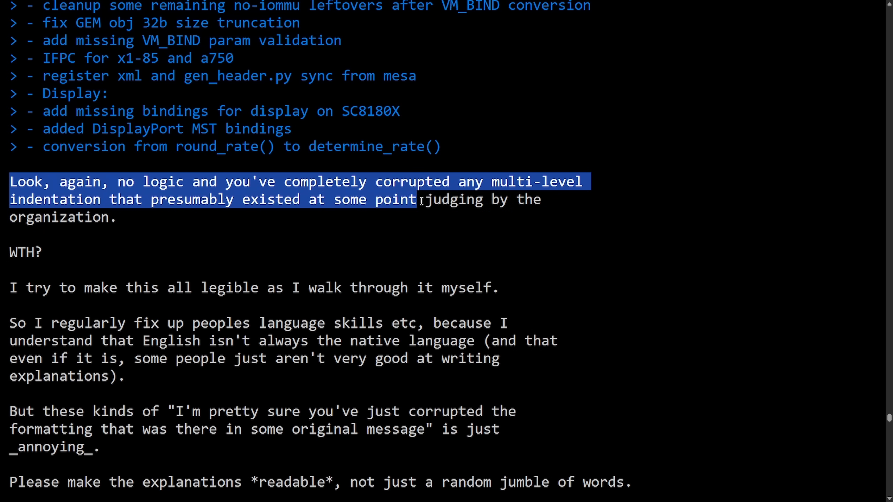
{"action": "left_click", "coordinate": [159, 252]}
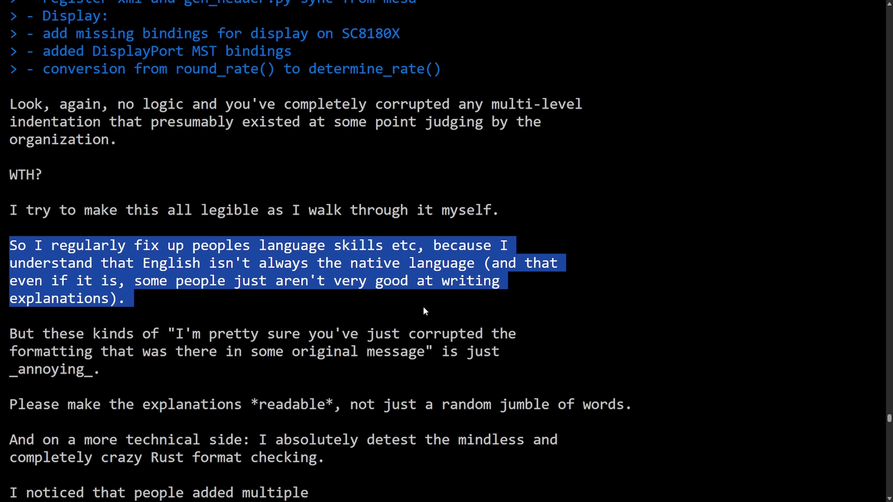
Step: Read on through the 'annoying' remark to the Rust format checking objection and use crate::{ xyz, abc } example
{"action": "scroll", "scroll_direction": "down", "scroll_amount": 3}
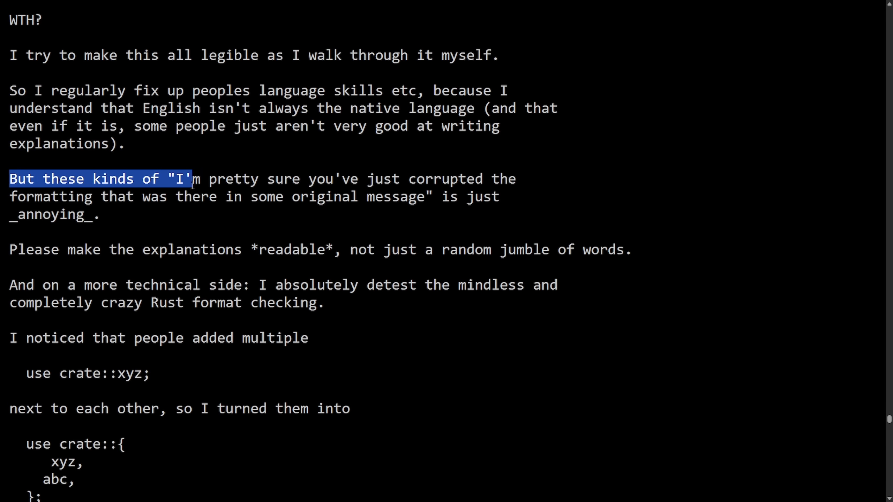
{"action": "left_click_drag", "start_coordinate": [192, 179], "coordinate": [176, 197]}
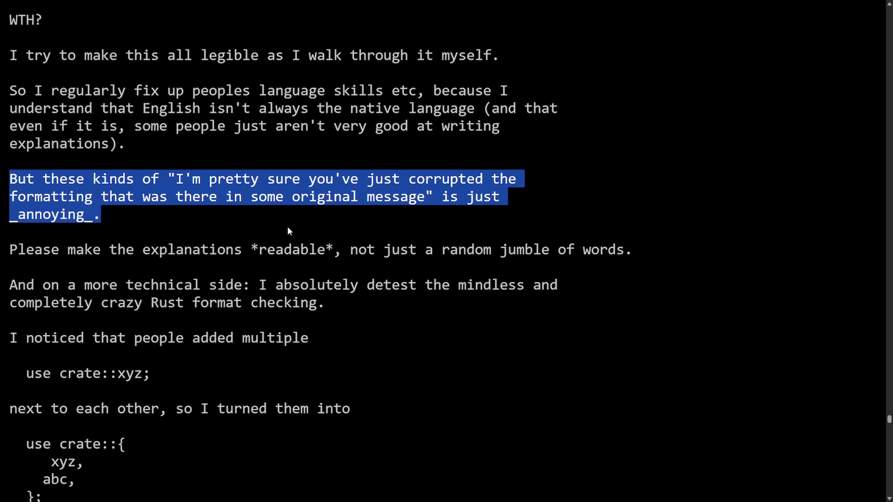
{"action": "scroll", "scroll_direction": "down", "scroll_amount": 3}
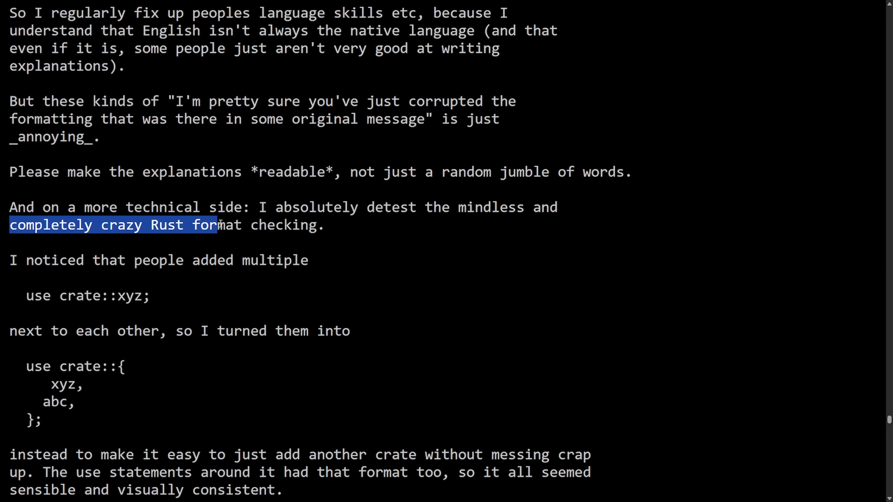
{"action": "left_click", "coordinate": [360, 245]}
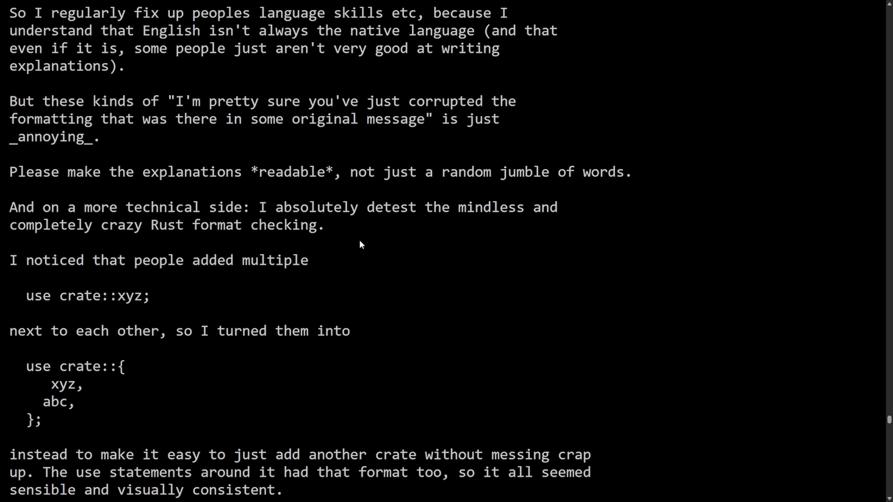
{"action": "mouse_move", "coordinate": [3, 260]}
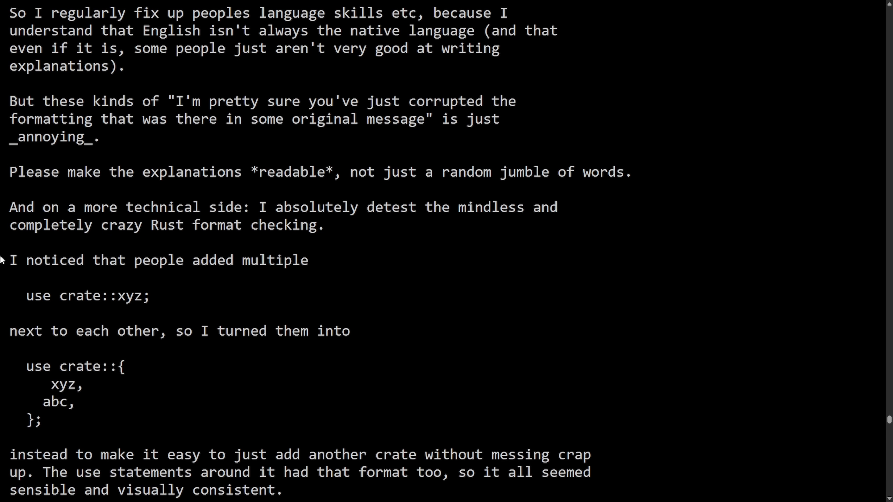
{"action": "triple_click", "coordinate": [160, 261]}
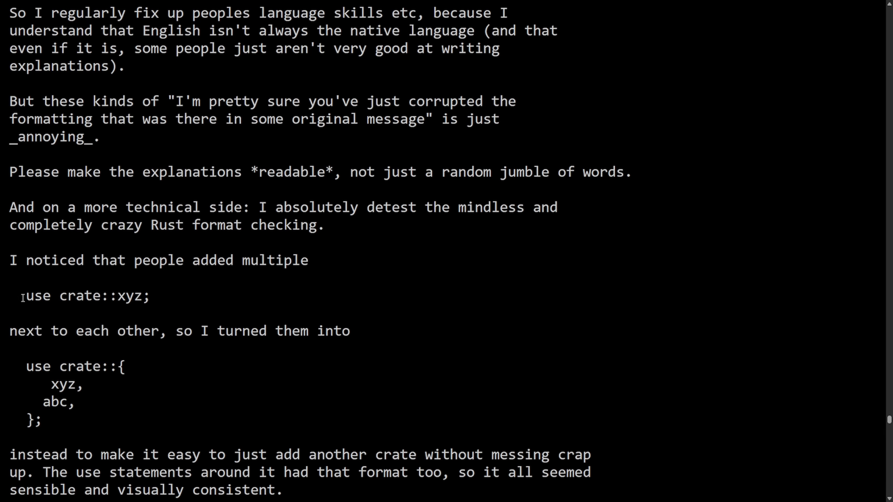
{"action": "mouse_move", "coordinate": [135, 320]}
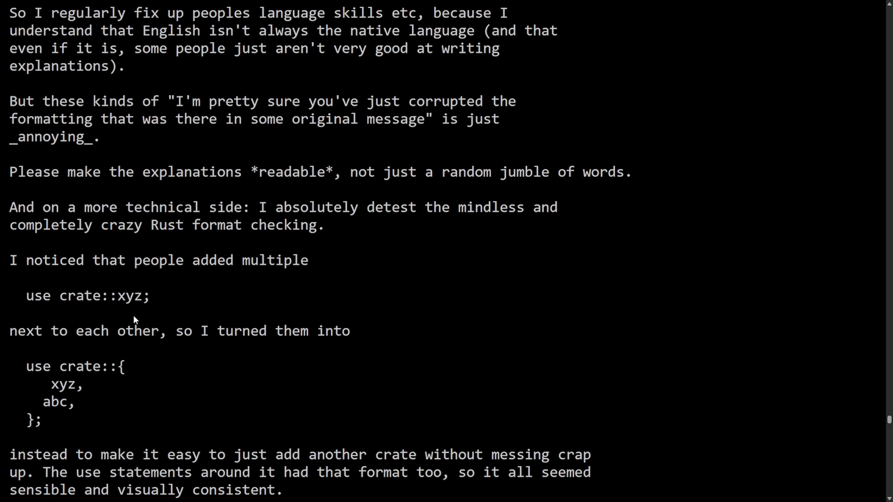
{"action": "mouse_move", "coordinate": [119, 351]}
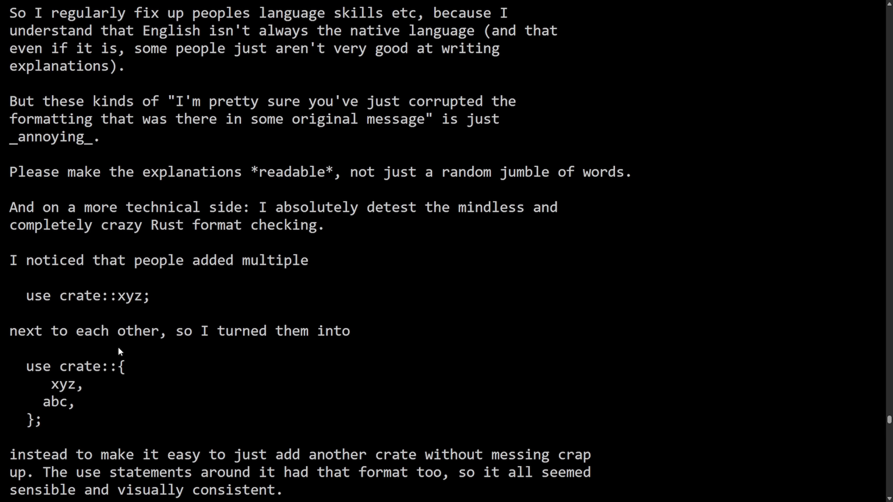
Step: Highlight the sentence about easily adding another crate and scroll past points (a) and (b) to the style-guide link
{"action": "scroll", "scroll_direction": "down", "scroll_amount": 3}
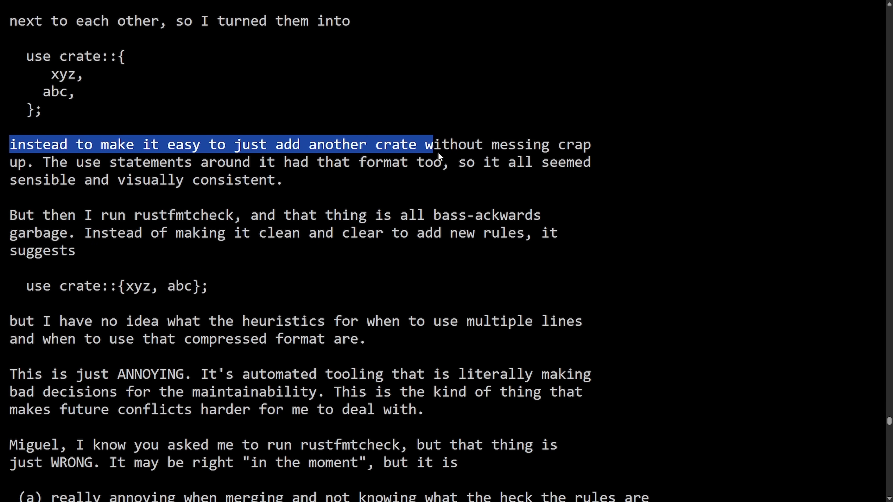
{"action": "left_click_drag", "start_coordinate": [424, 145], "coordinate": [48, 162]}
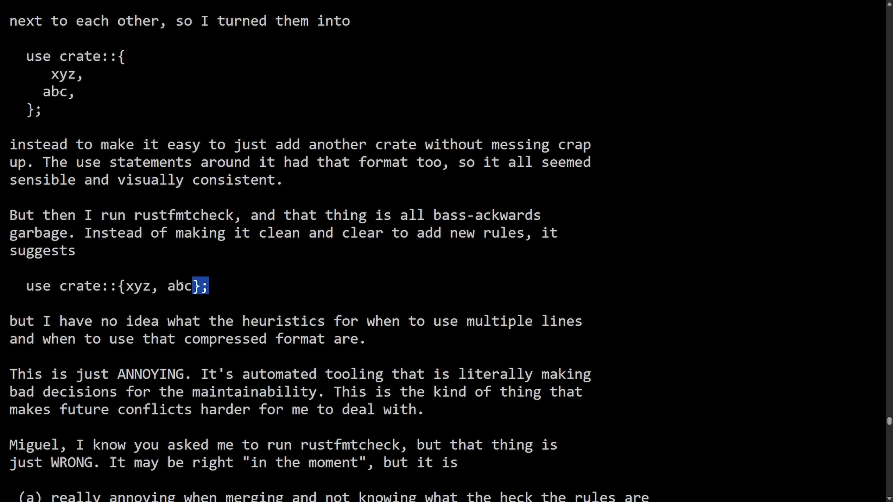
{"action": "left_click", "coordinate": [197, 287]}
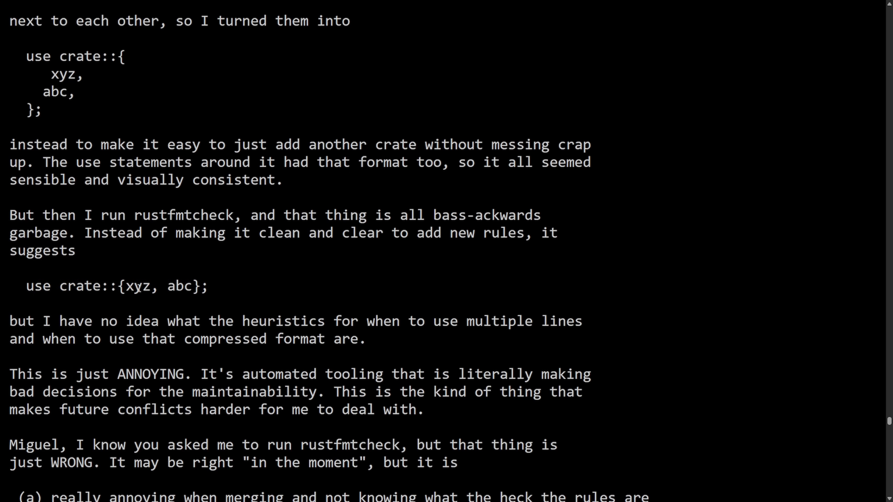
{"action": "mouse_move", "coordinate": [629, 290]}
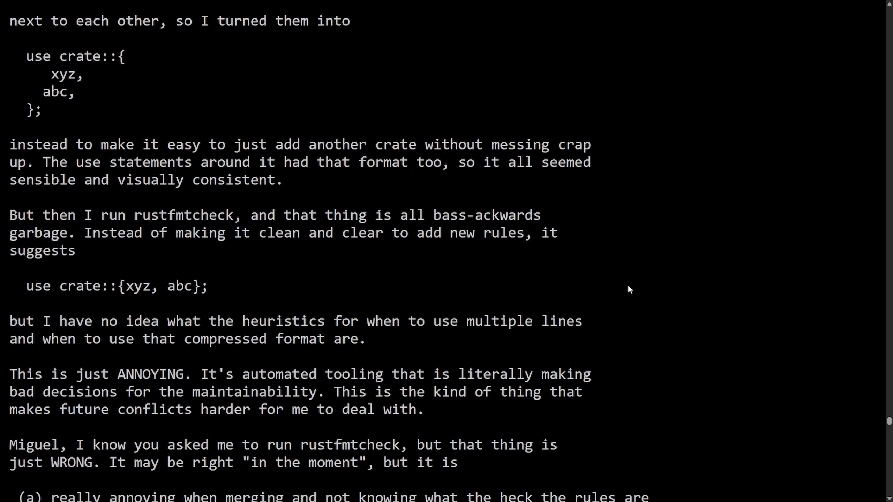
{"action": "mouse_move", "coordinate": [521, 291]}
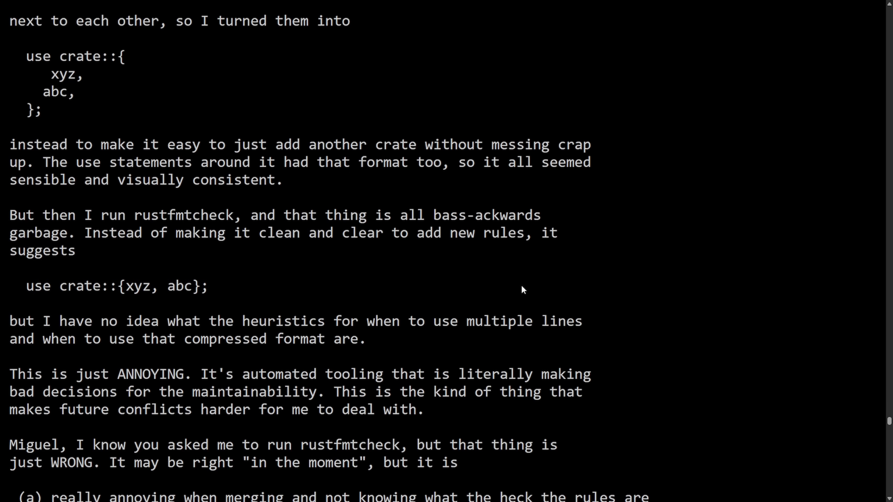
{"action": "mouse_move", "coordinate": [144, 312]}
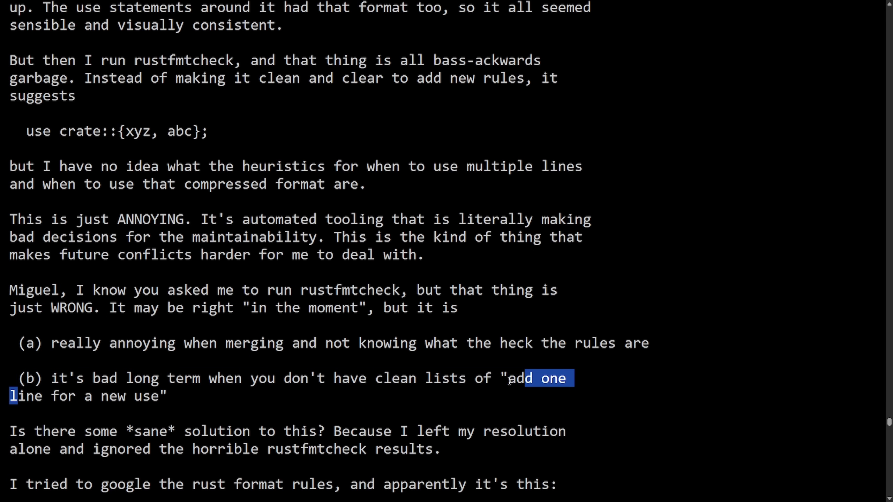
{"action": "scroll", "scroll_direction": "down", "scroll_amount": 3}
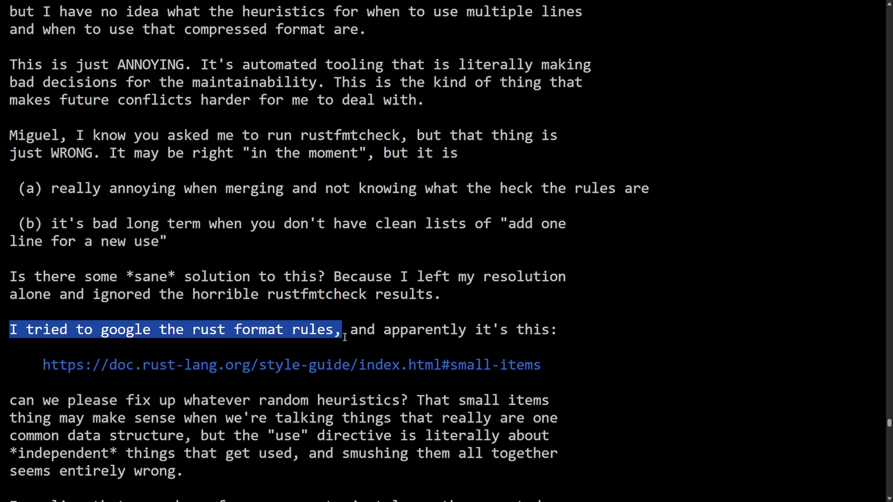
{"action": "scroll", "scroll_direction": "down", "scroll_amount": 3}
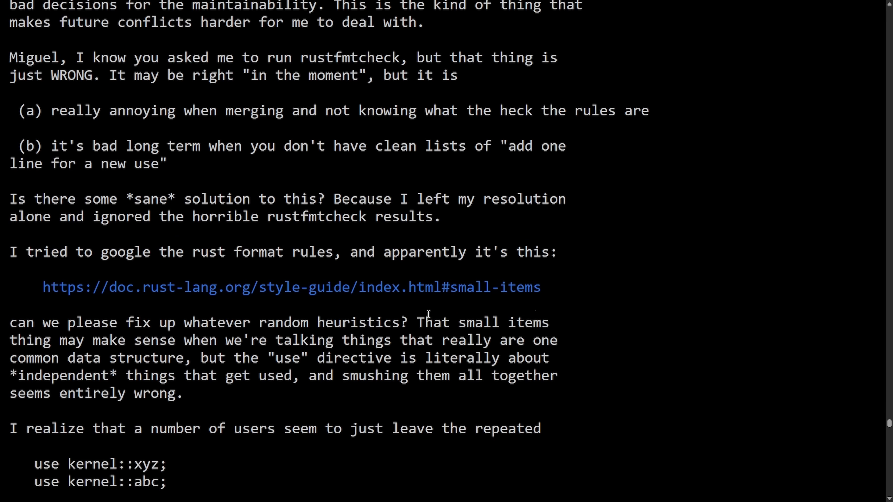
Step: Follow the style-guide#small-items link, read the section, and return to the mailing list thread
{"action": "left_click", "coordinate": [290, 287]}
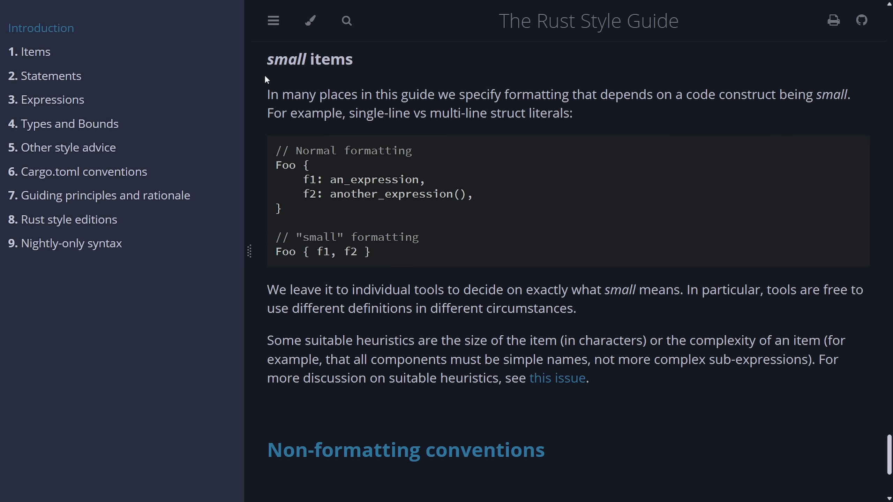
{"action": "mouse_move", "coordinate": [447, 223]}
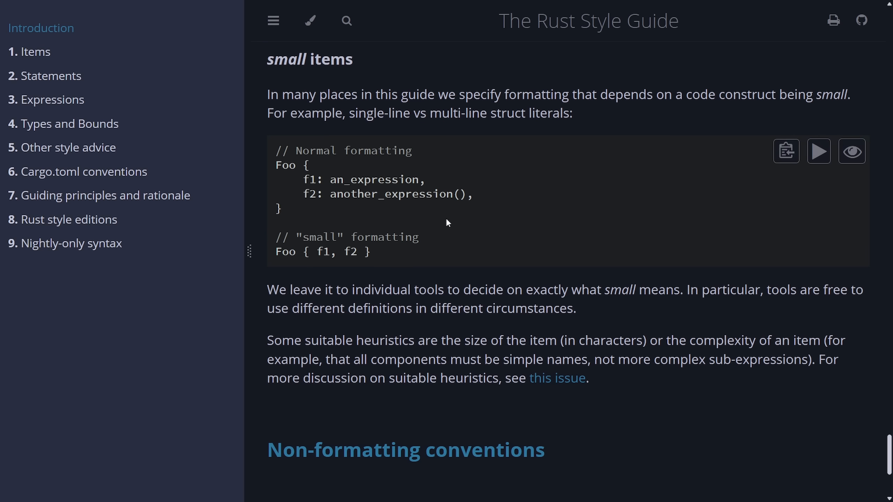
{"action": "mouse_move", "coordinate": [392, 251]}
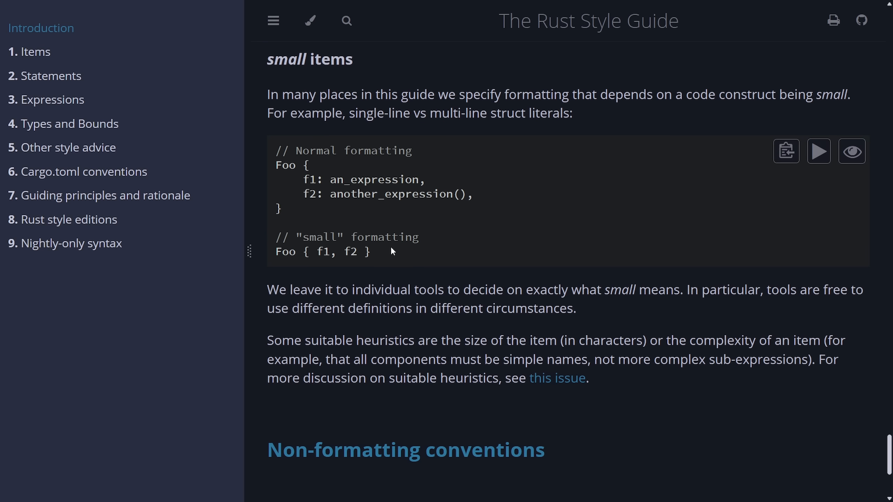
{"action": "mouse_move", "coordinate": [415, 243]}
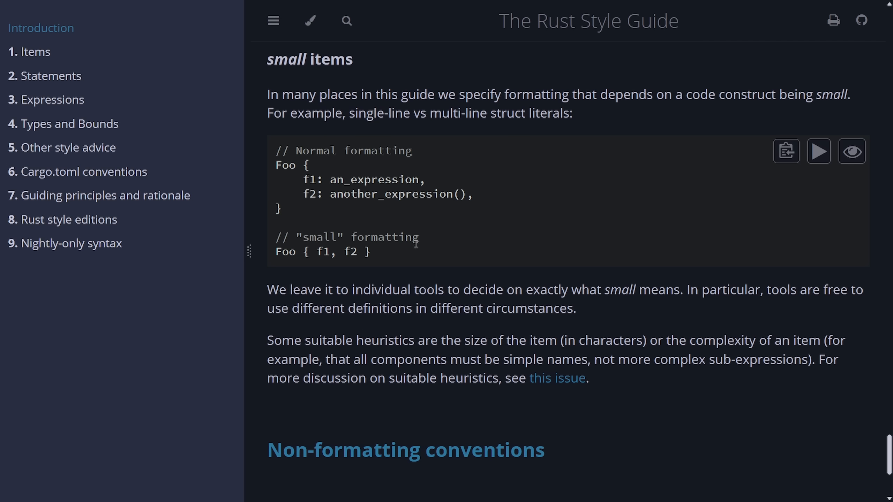
{"action": "mouse_move", "coordinate": [423, 241]}
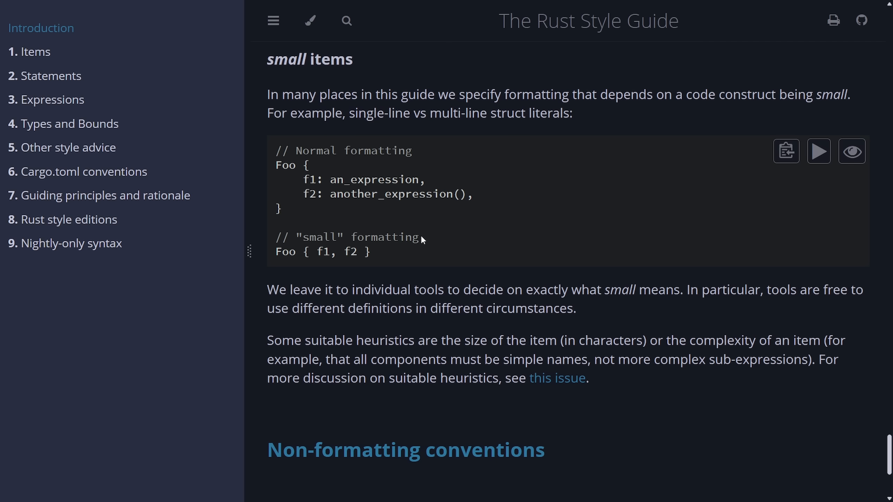
{"action": "mouse_move", "coordinate": [290, 185]}
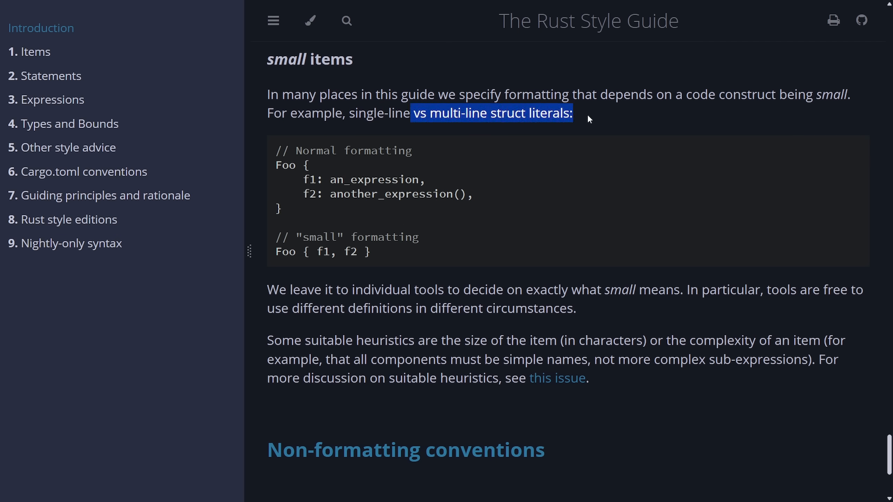
{"action": "left_click", "coordinate": [618, 94]}
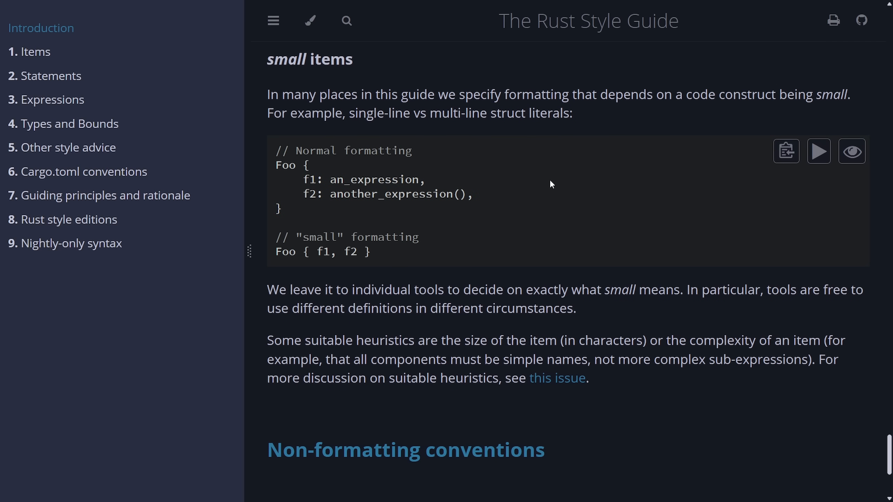
{"action": "left_click", "coordinate": [556, 379]}
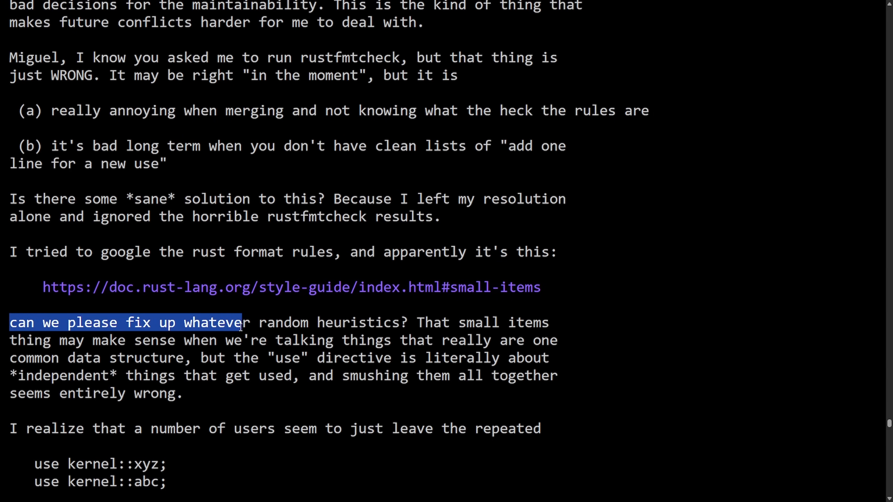
Step: Read Linus's rustfmtcheck email through the repeated separate use-line example to his sign-off
{"action": "left_click", "coordinate": [476, 305]}
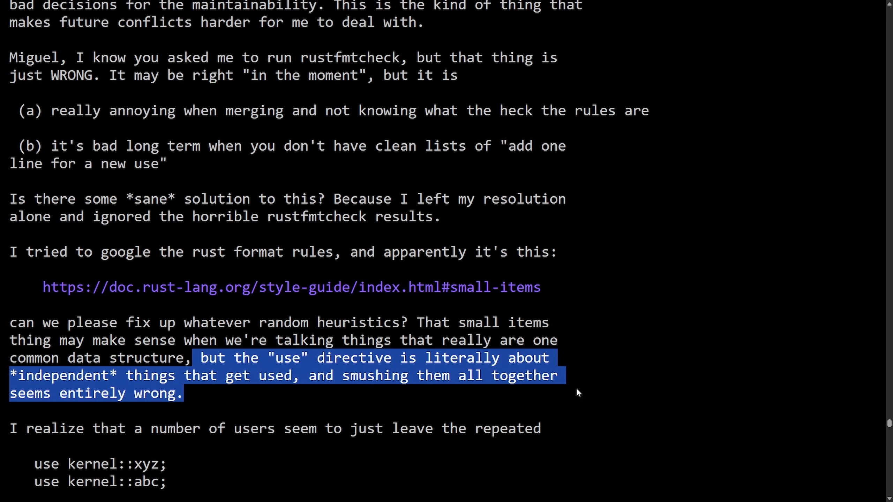
{"action": "scroll", "scroll_direction": "down", "scroll_amount": 3}
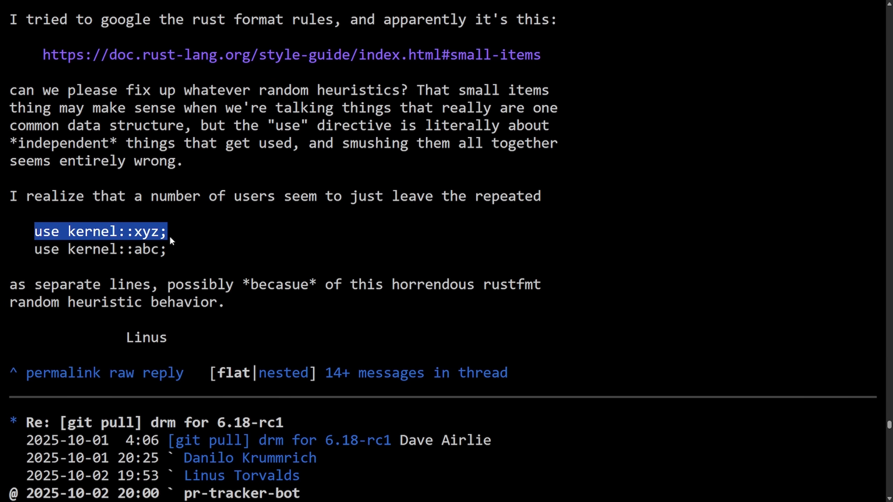
{"action": "left_click", "coordinate": [172, 277]}
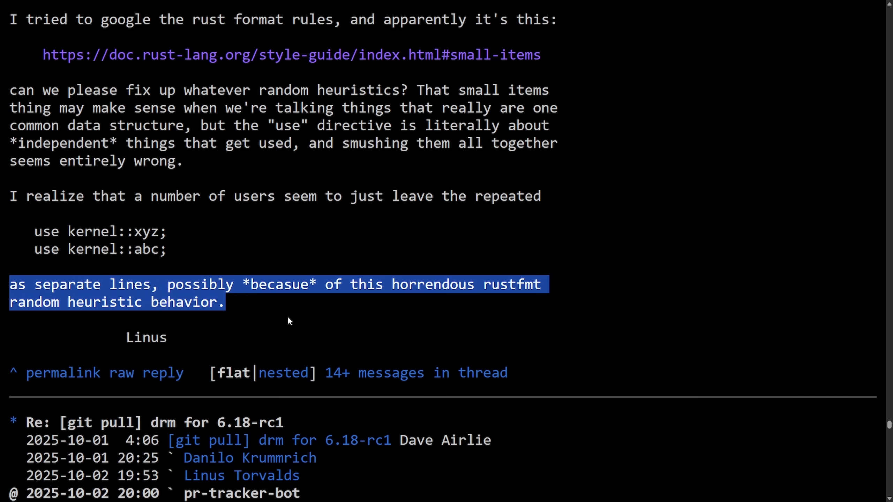
{"action": "left_click", "coordinate": [332, 340]}
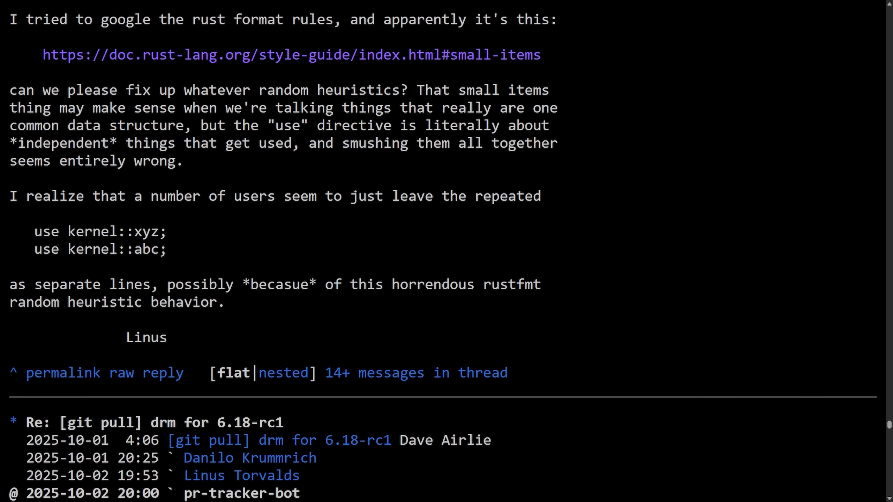
Step: Revisit the use crate::{xyz, abc} example and rustfmt's compressed single-line suggestion, then continue to the next reply
{"action": "double_click", "coordinate": [144, 249]}
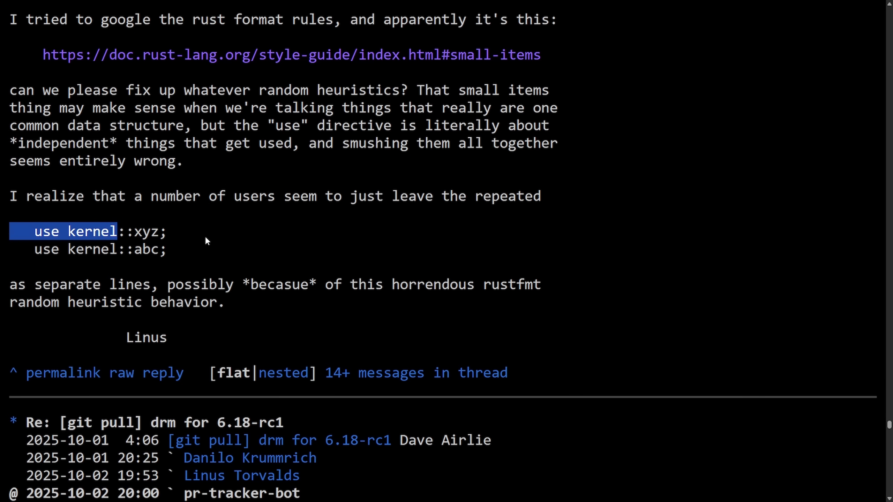
{"action": "left_click", "coordinate": [168, 249]}
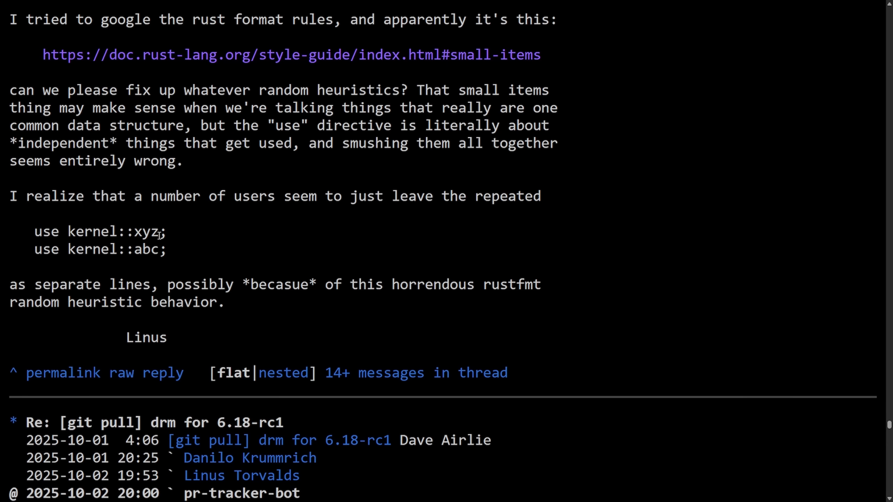
{"action": "mouse_move", "coordinate": [255, 239]}
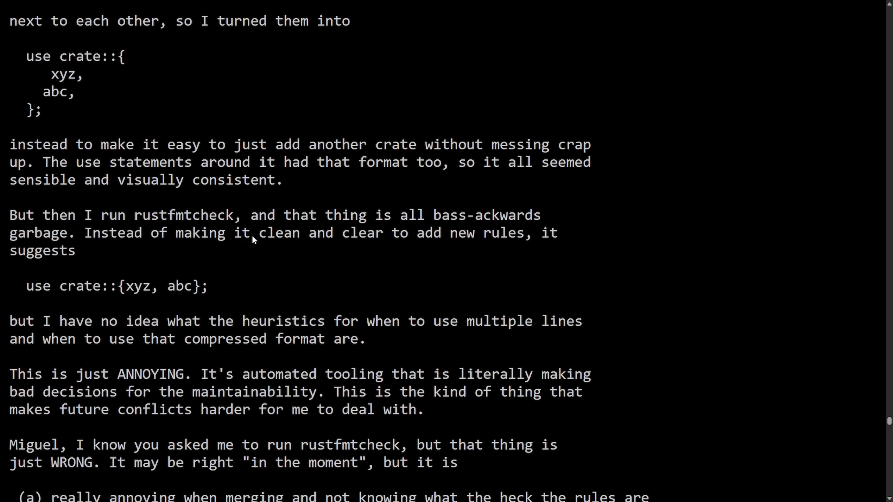
{"action": "scroll", "scroll_direction": "down", "scroll_amount": 3}
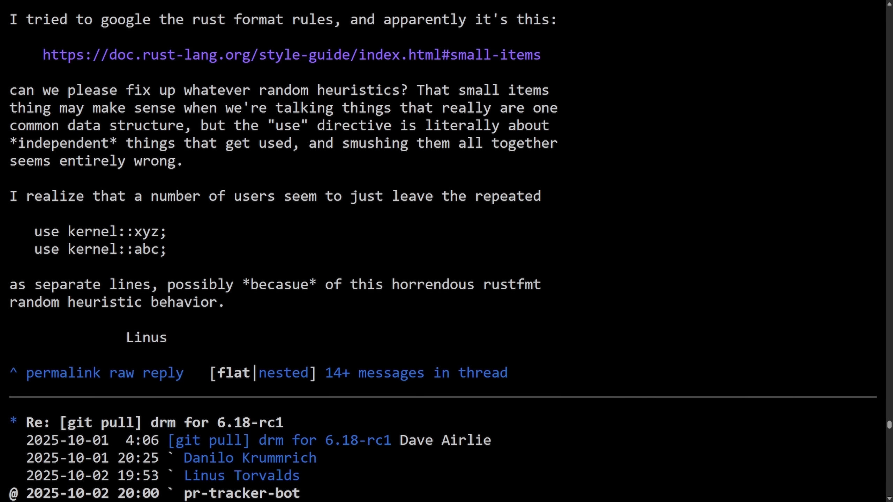
{"action": "scroll", "scroll_direction": "up", "scroll_amount": 3}
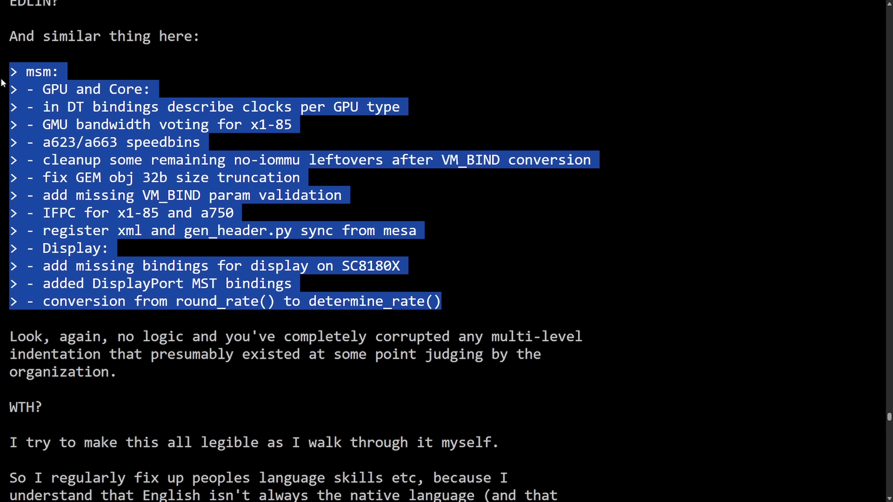
{"action": "scroll", "scroll_direction": "down", "scroll_amount": 3}
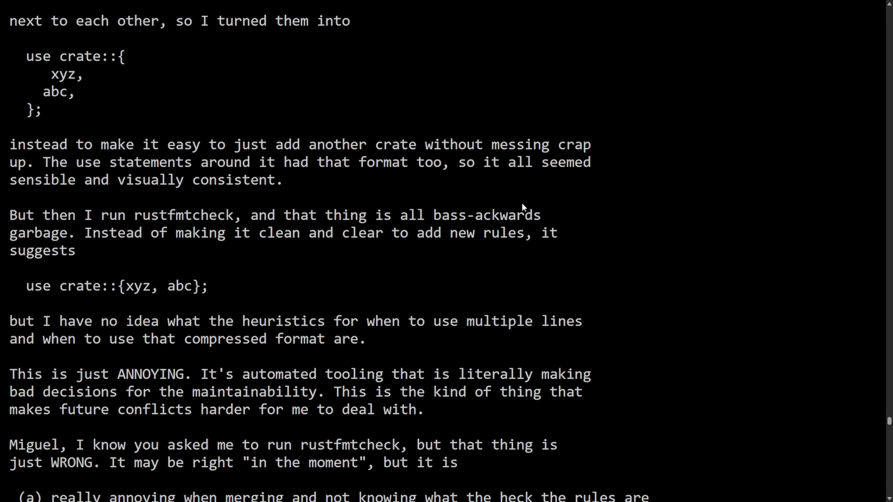
{"action": "scroll", "scroll_direction": "down", "scroll_amount": 3}
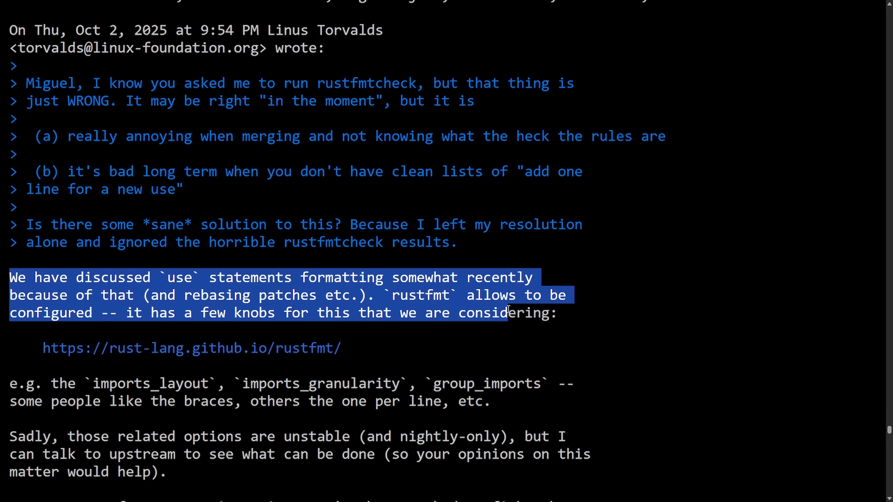
Step: Read Miguel's reply, highlighting the make rustfmt advice and the non-formatted files remark, to its sign-off
{"action": "scroll", "scroll_direction": "down", "scroll_amount": 3}
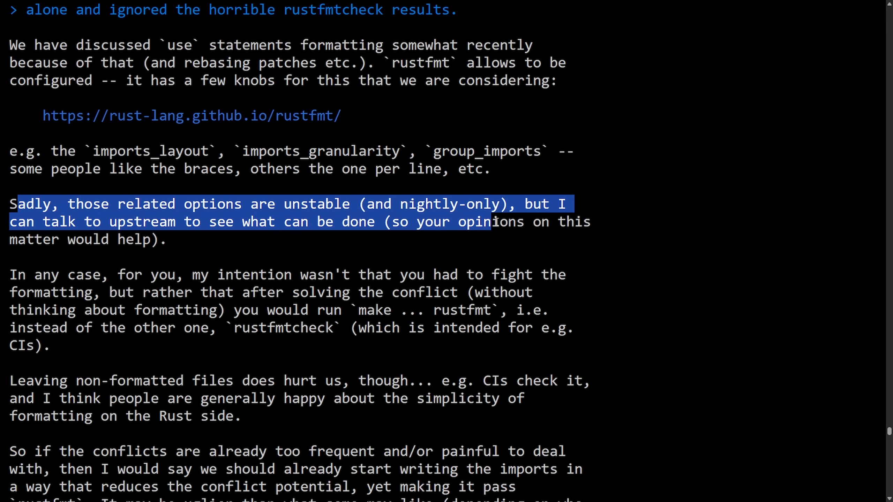
{"action": "scroll", "scroll_direction": "down", "scroll_amount": 3}
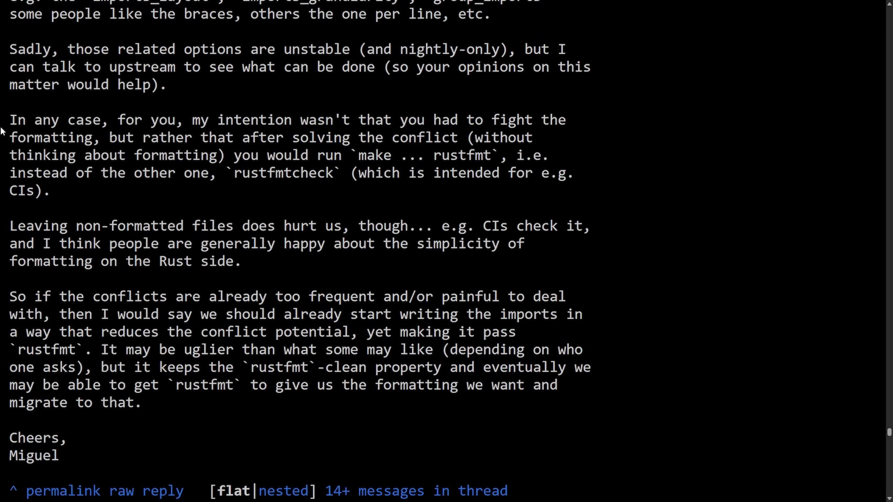
{"action": "left_click_drag", "start_coordinate": [9, 119], "coordinate": [335, 120]}
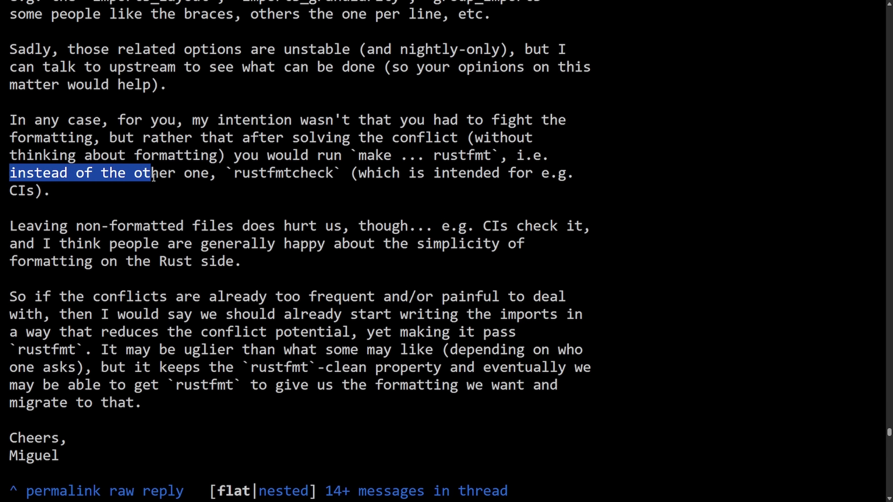
{"action": "left_click_drag", "start_coordinate": [150, 173], "coordinate": [367, 173]}
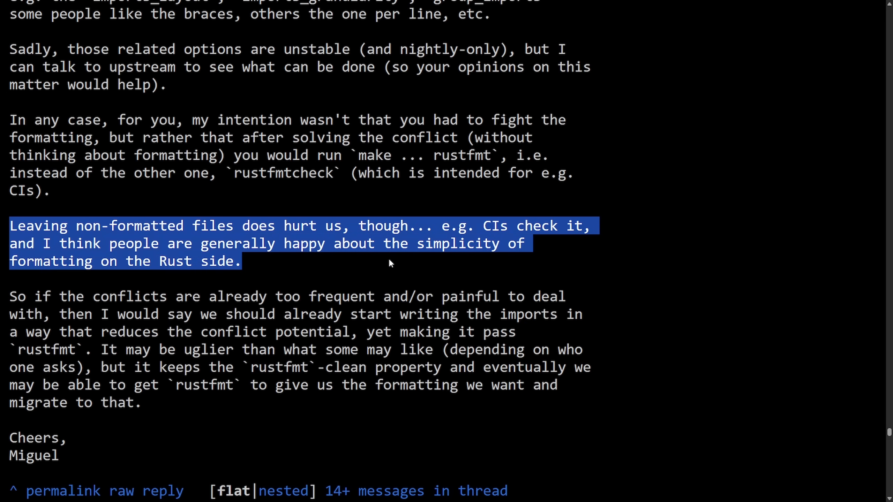
{"action": "scroll", "scroll_direction": "down", "scroll_amount": 3}
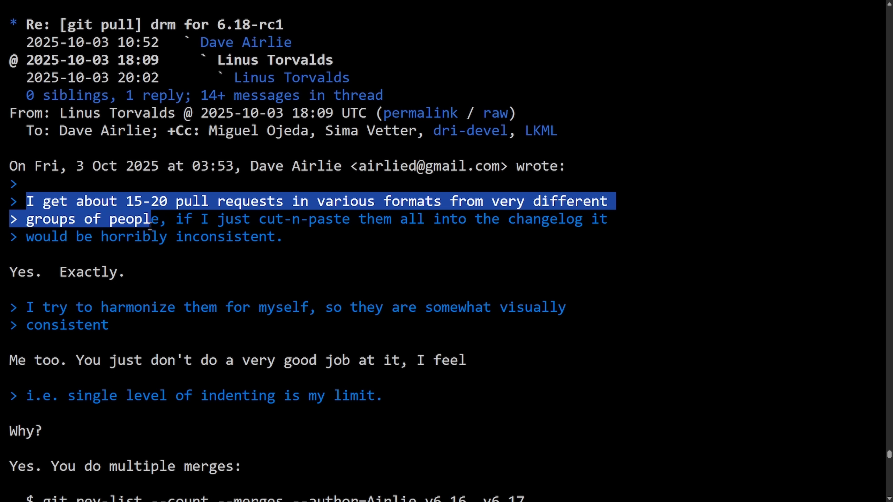
Step: Clear selections and scroll into Linus's answer to Dave Airlie on pull-request formats
{"action": "left_click", "coordinate": [178, 284]}
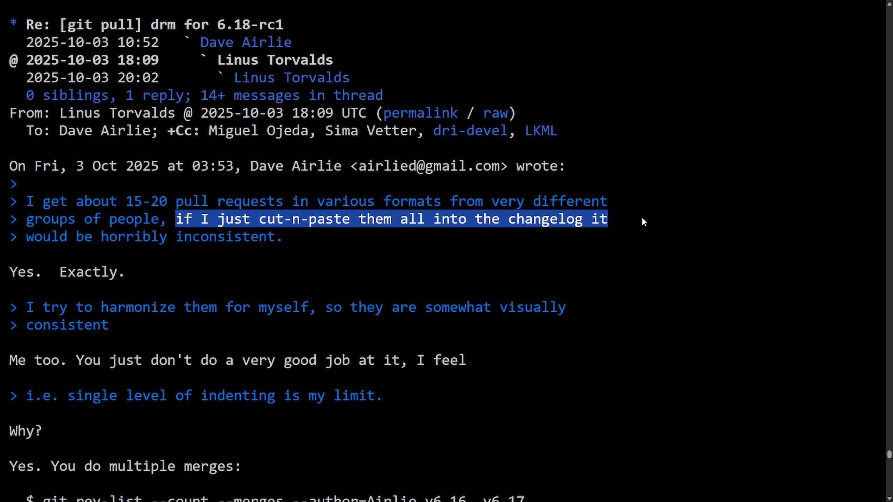
{"action": "left_click", "coordinate": [200, 279]}
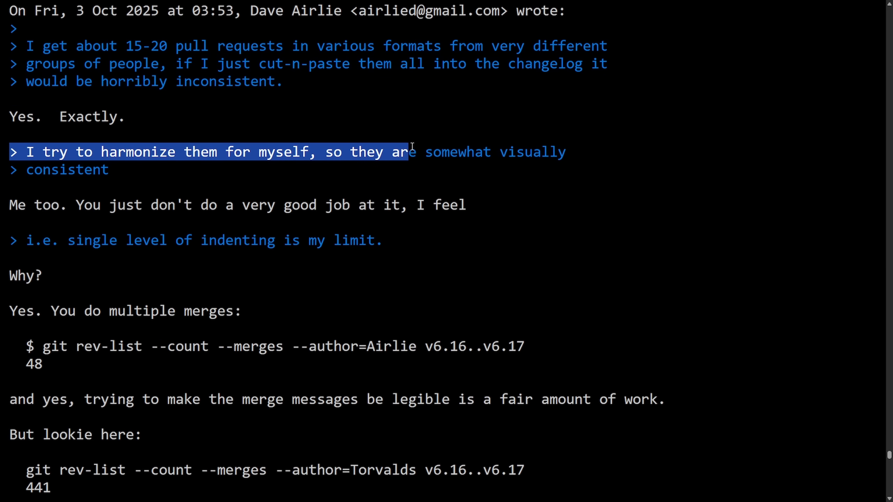
{"action": "double_click", "coordinate": [37, 204]}
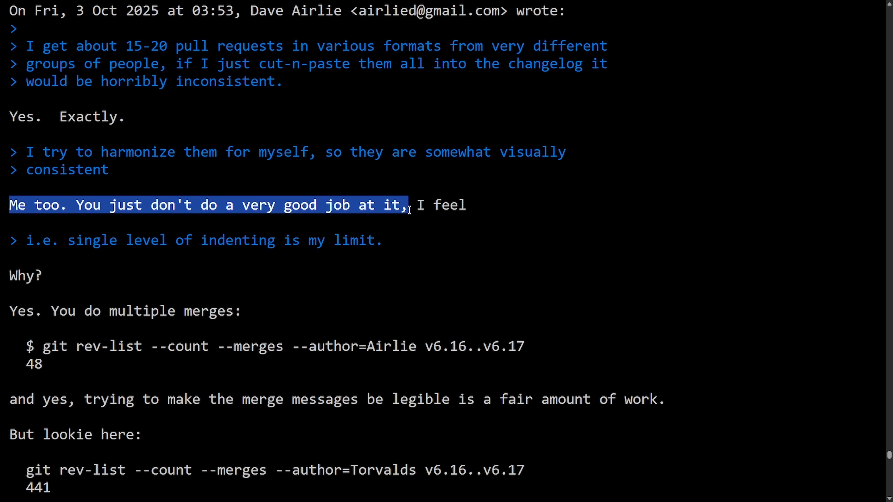
{"action": "scroll", "scroll_direction": "down", "scroll_amount": 3}
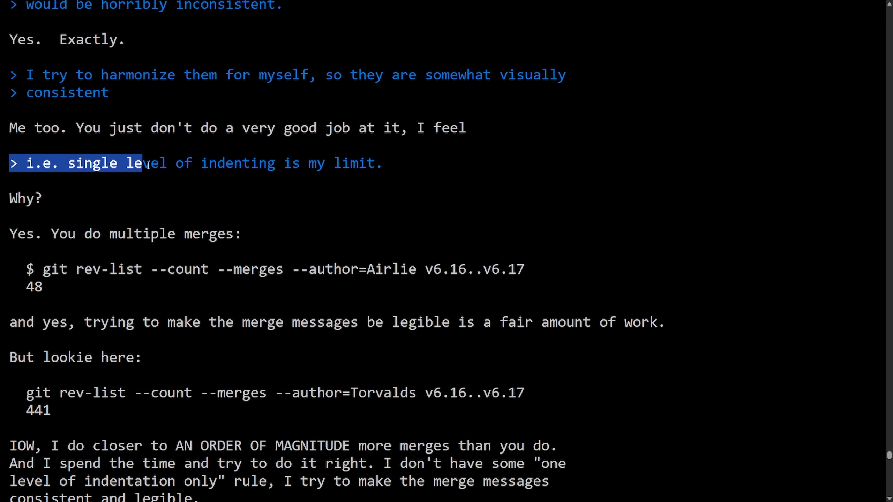
Step: Scroll to the git rev-list merge-count comparison, 48 versus 441 between v6.16 and v6.17
{"action": "scroll", "scroll_direction": "down", "scroll_amount": 3}
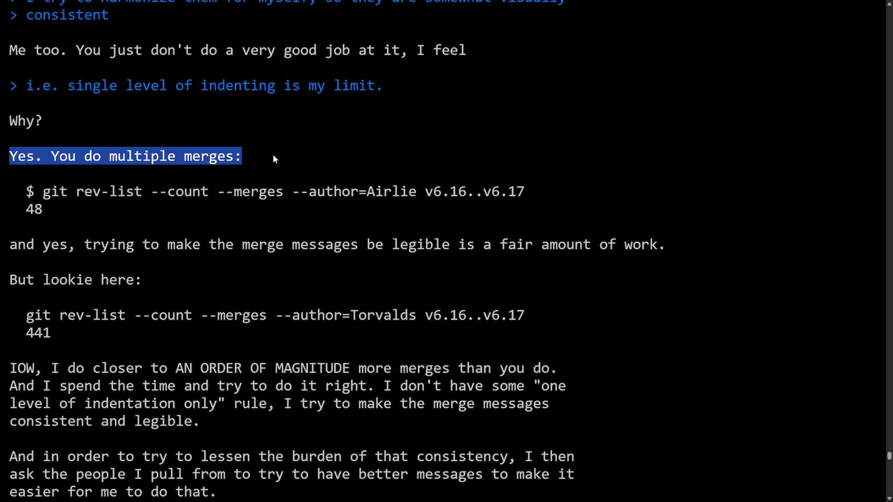
{"action": "scroll", "scroll_direction": "down", "scroll_amount": 3}
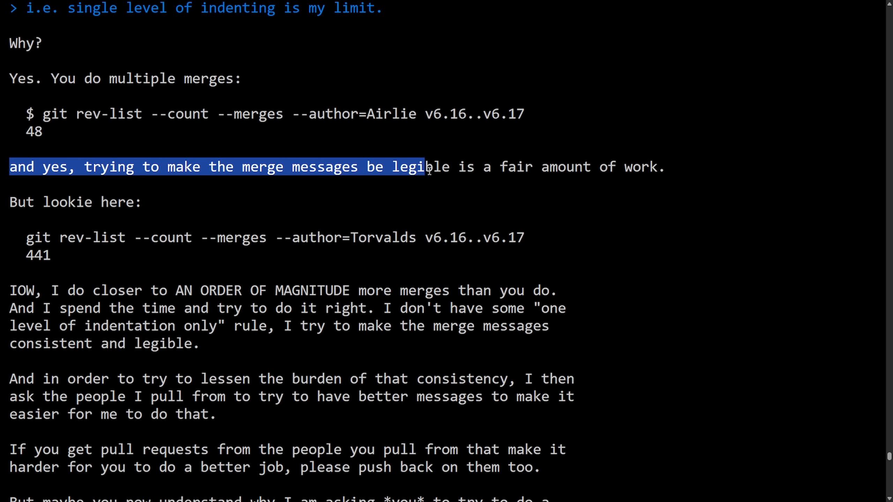
{"action": "double_click", "coordinate": [120, 202]}
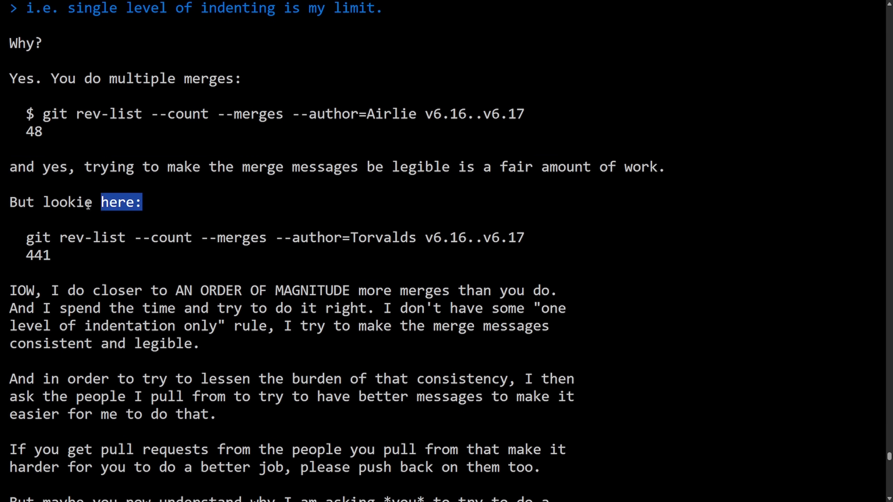
{"action": "scroll", "scroll_direction": "down", "scroll_amount": 3}
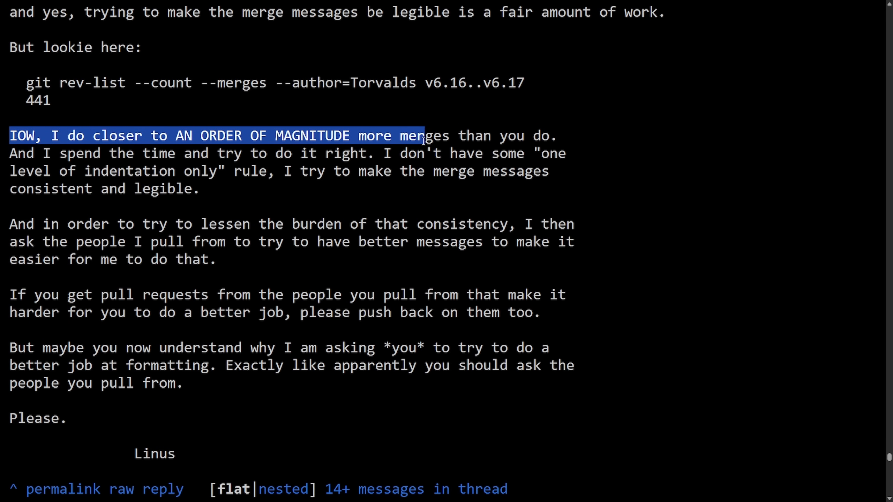
Step: Highlight the sentences about time spent on merges and consistent, legible messages, then clear them
{"action": "left_click", "coordinate": [3, 167]}
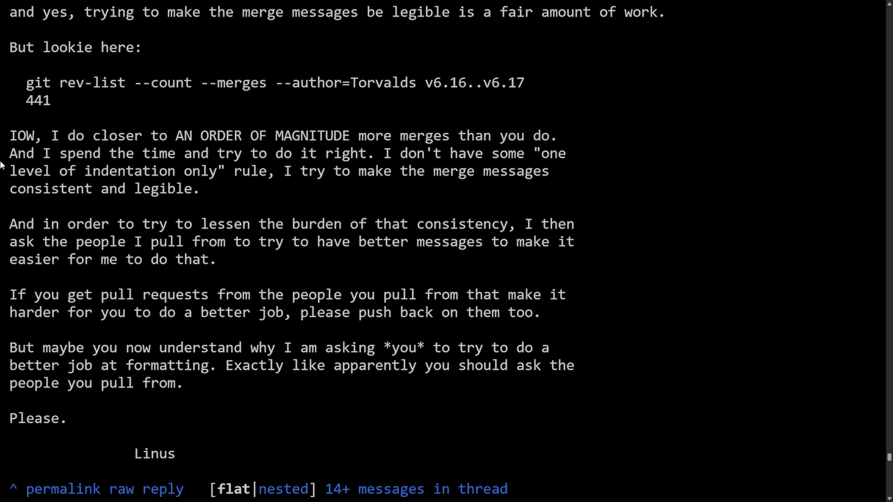
{"action": "left_click_drag", "start_coordinate": [10, 154], "coordinate": [154, 154]}
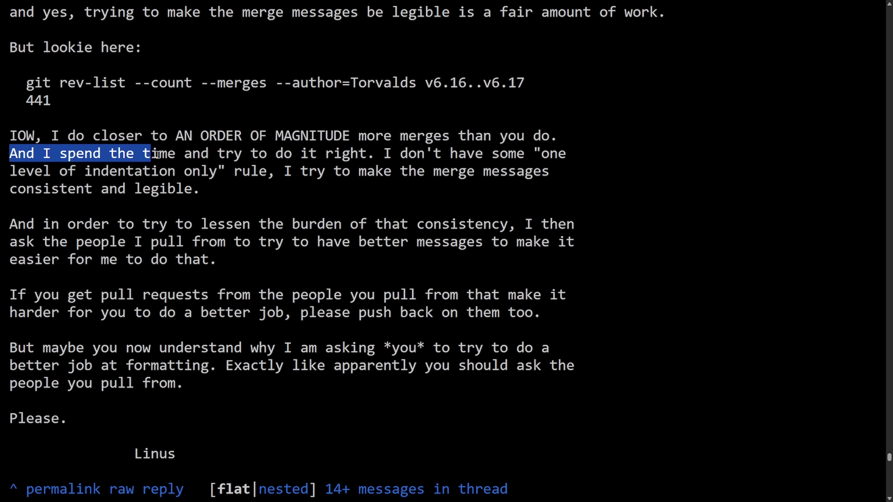
{"action": "left_click_drag", "start_coordinate": [151, 154], "coordinate": [367, 153]}
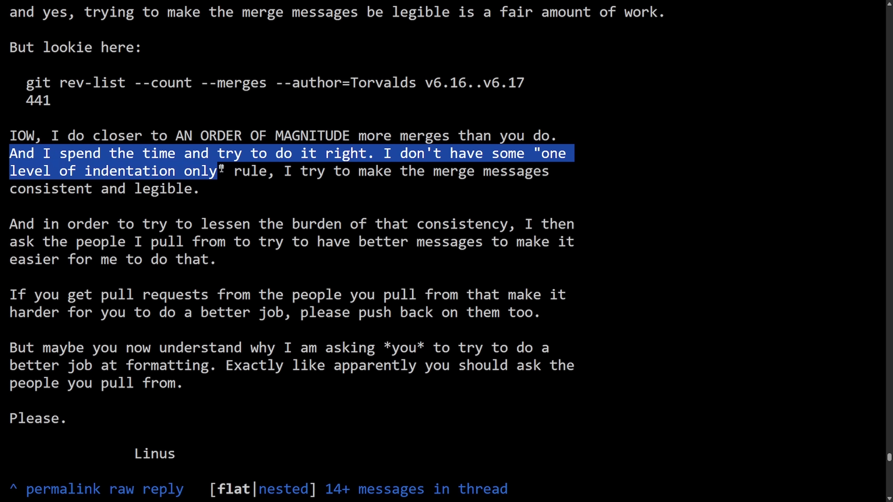
{"action": "left_click_drag", "start_coordinate": [218, 171], "coordinate": [200, 188]}
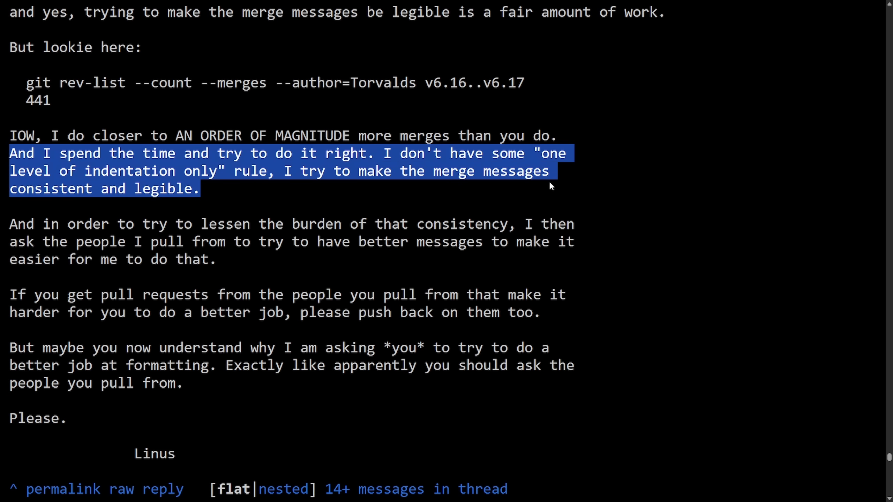
{"action": "left_click", "coordinate": [102, 188]}
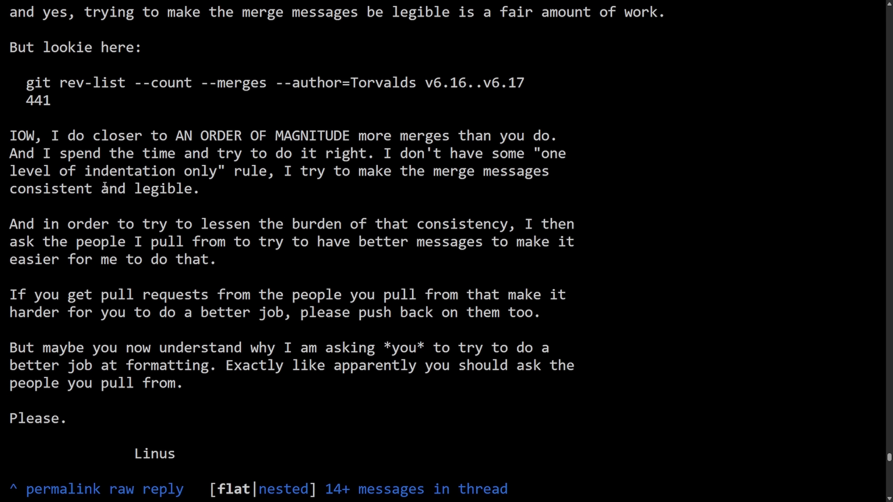
Step: Highlight the lessen-the-burden paragraph and scroll past the signature to the thread navigation block
{"action": "double_click", "coordinate": [21, 223]}
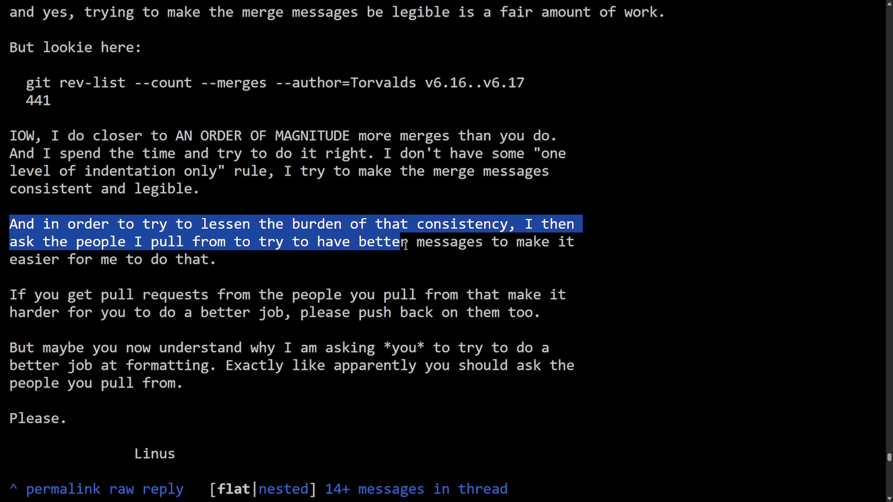
{"action": "scroll", "scroll_direction": "down", "scroll_amount": 3}
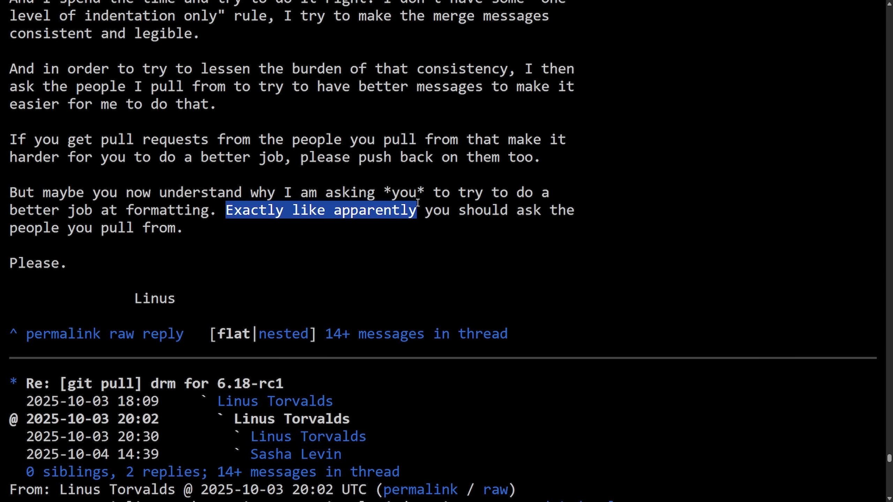
{"action": "left_click", "coordinate": [201, 239]}
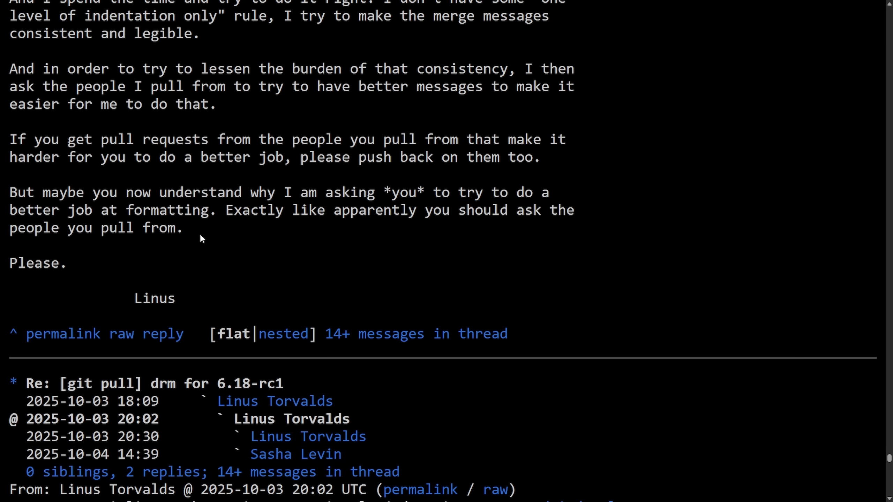
{"action": "scroll", "scroll_direction": "down", "scroll_amount": 3}
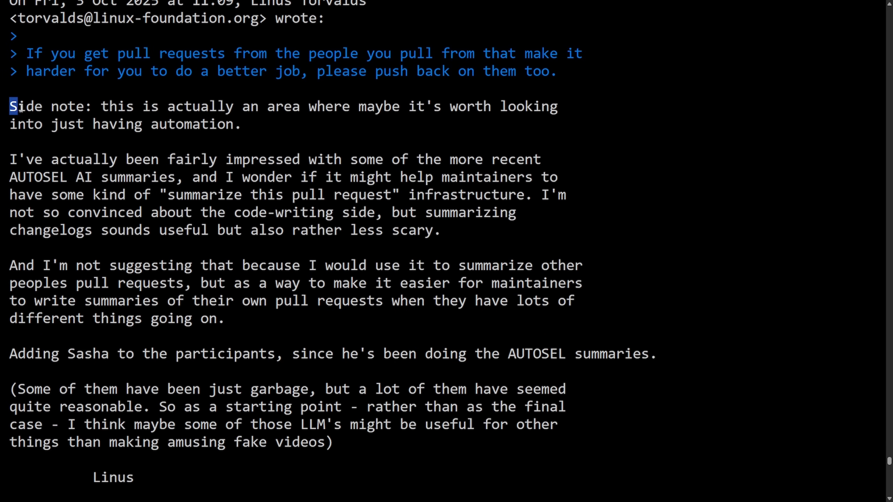
Step: Highlight Linus's side note on automation and the AUTOSEL AI summaries paragraph, reading to his sign-off
{"action": "left_click_drag", "start_coordinate": [14, 107], "coordinate": [350, 106]}
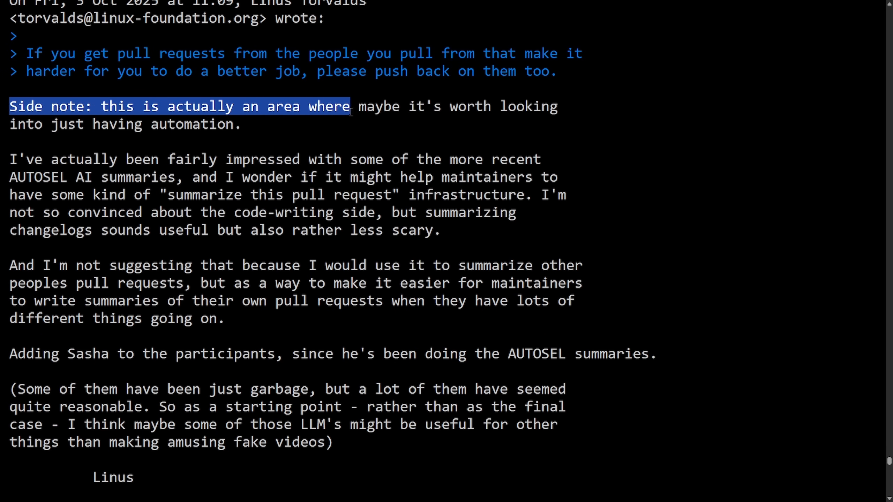
{"action": "left_click_drag", "start_coordinate": [350, 107], "coordinate": [243, 124]}
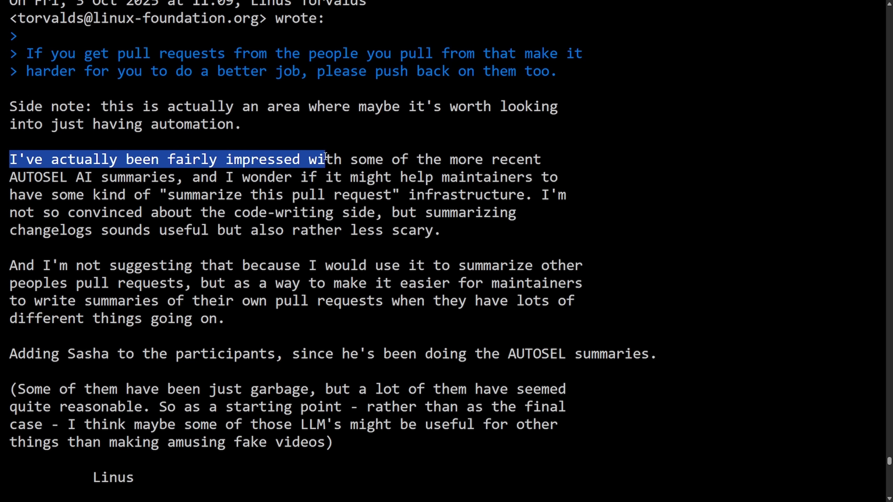
{"action": "left_click_drag", "start_coordinate": [321, 160], "coordinate": [100, 177]}
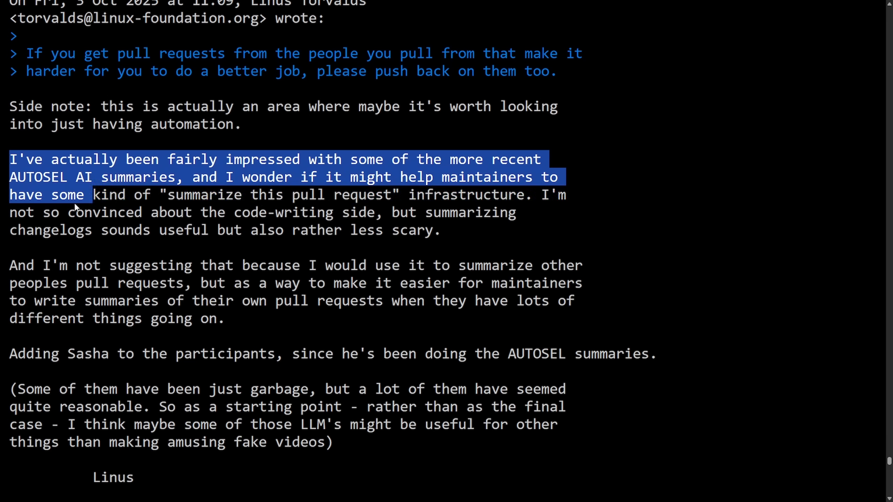
{"action": "left_click_drag", "start_coordinate": [91, 195], "coordinate": [379, 212]}
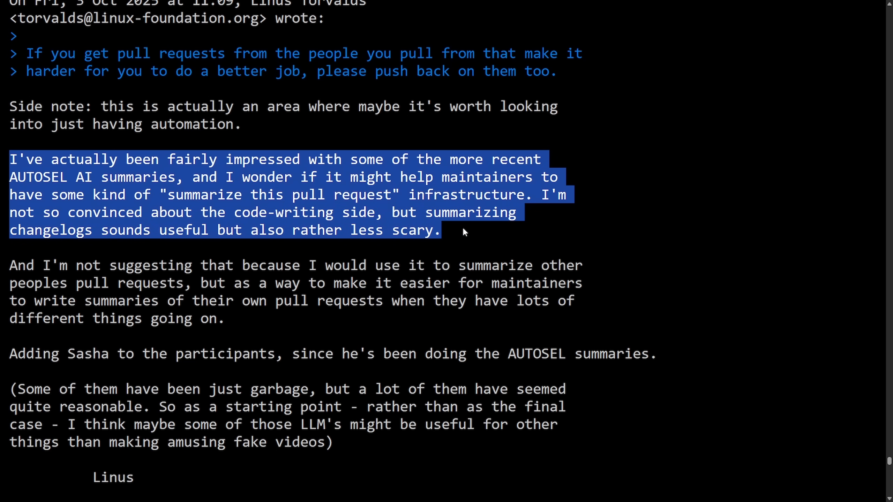
{"action": "scroll", "scroll_direction": "down", "scroll_amount": 3}
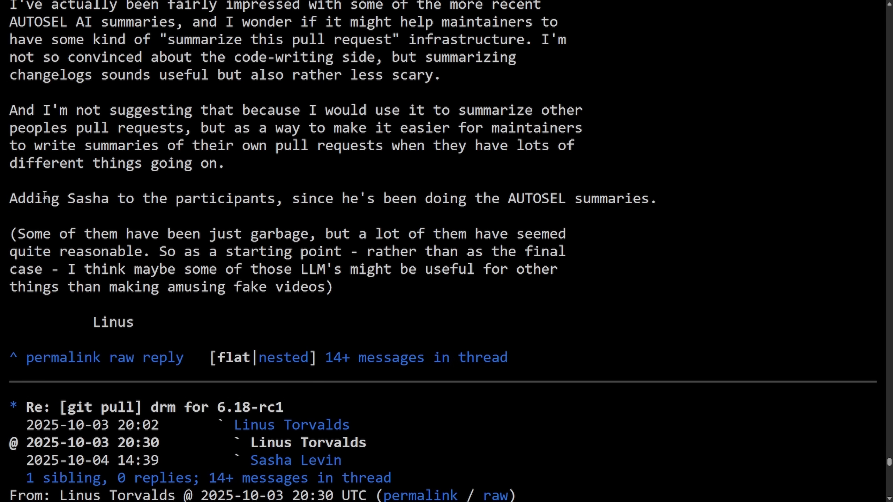
{"action": "mouse_move", "coordinate": [736, 228]}
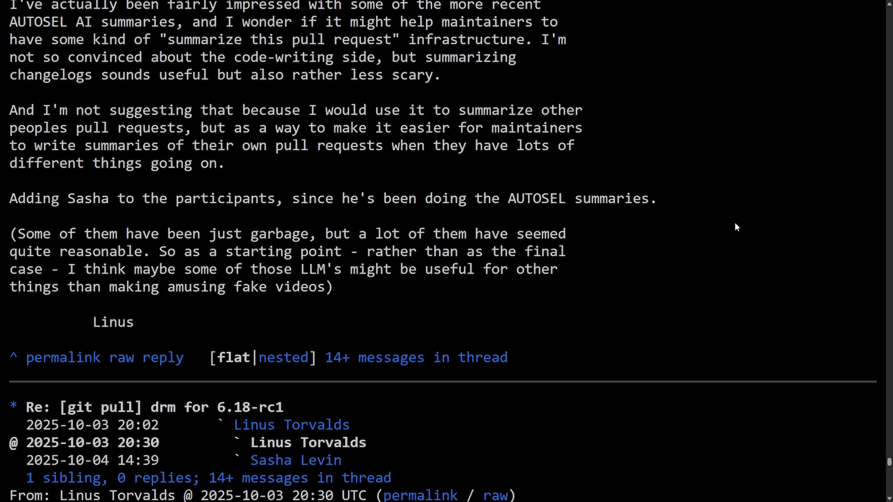
{"action": "mouse_move", "coordinate": [644, 271]}
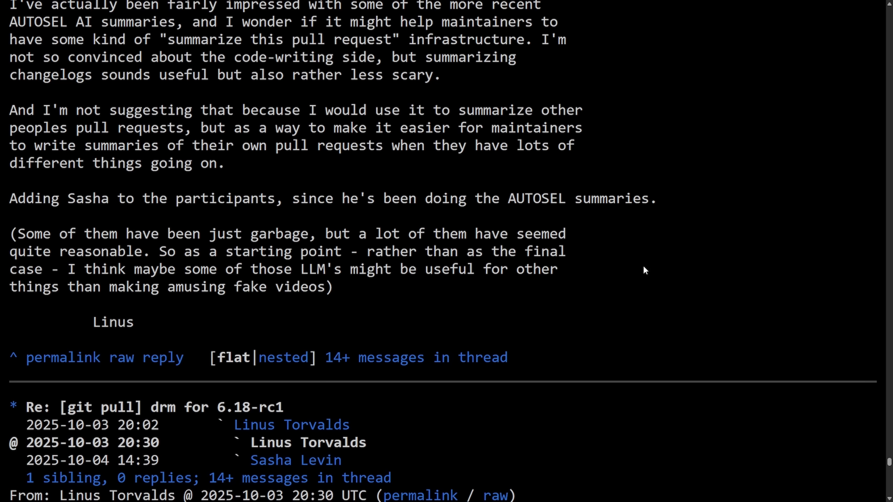
{"action": "mouse_move", "coordinate": [146, 292]}
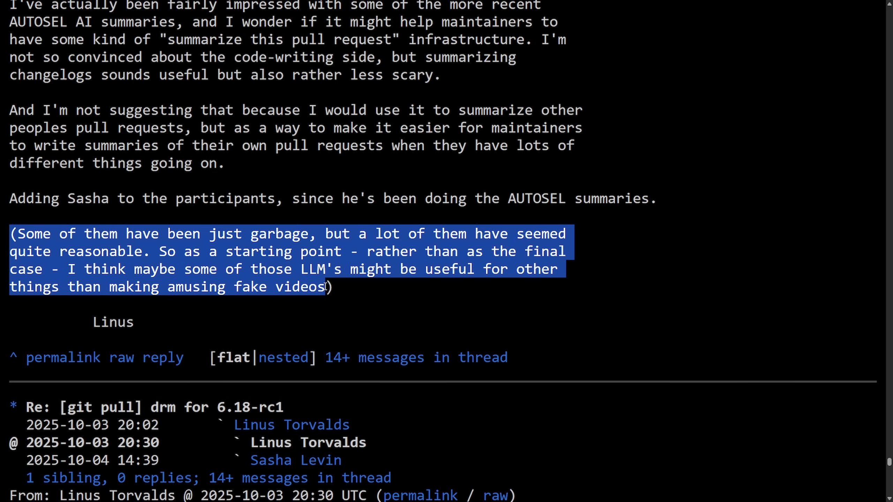
Step: Scroll past the end of the AUTOSEL message to Linus's short 'Bah' email-address follow-up
{"action": "left_click", "coordinate": [231, 331]}
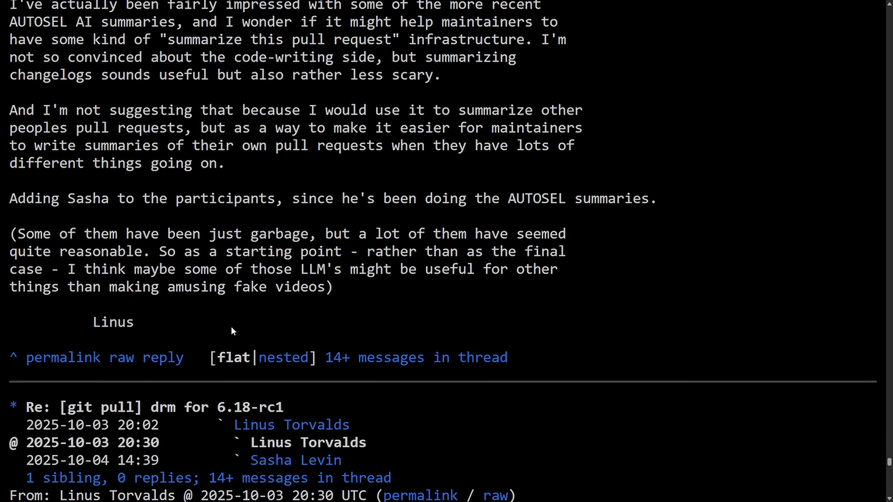
{"action": "mouse_move", "coordinate": [178, 311]}
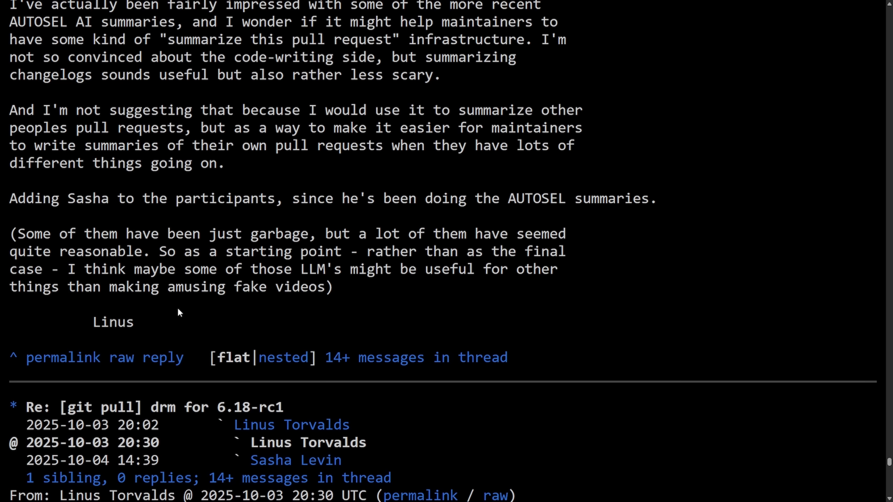
{"action": "mouse_move", "coordinate": [203, 325]}
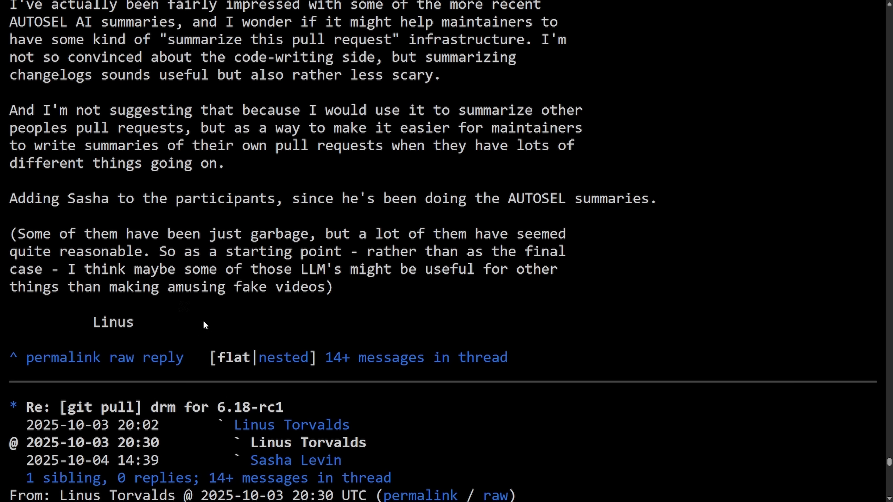
{"action": "scroll", "scroll_direction": "down", "scroll_amount": 3}
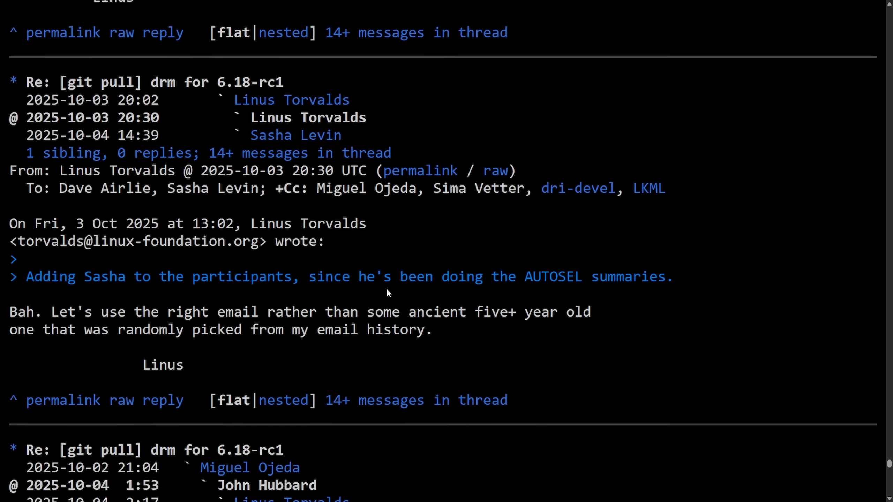
Step: Scroll down to the message calling rustfmt twitchy about one-line versus multi-line use statements, with its kvec.rs diff
{"action": "scroll", "scroll_direction": "down", "scroll_amount": 3}
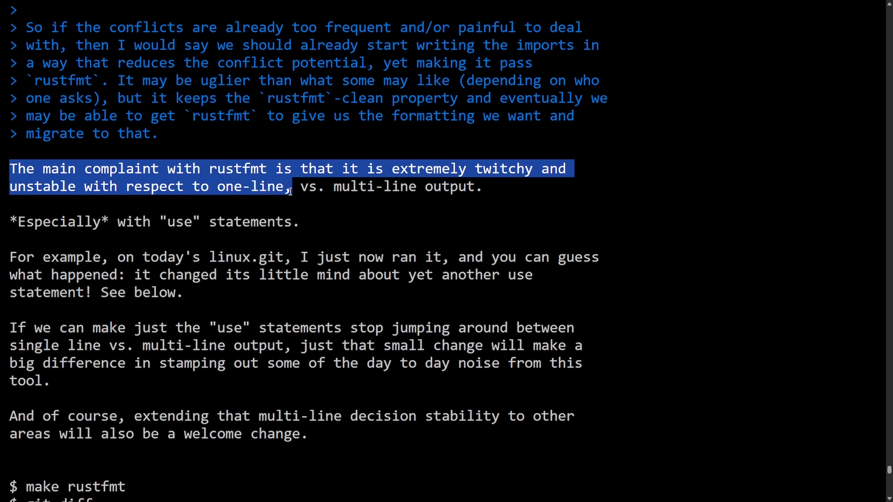
{"action": "scroll", "scroll_direction": "down", "scroll_amount": 3}
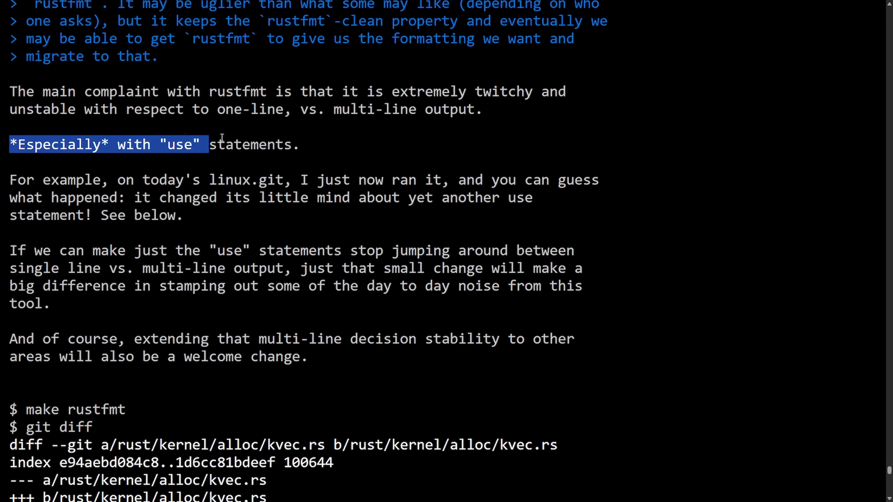
{"action": "scroll", "scroll_direction": "down", "scroll_amount": 3}
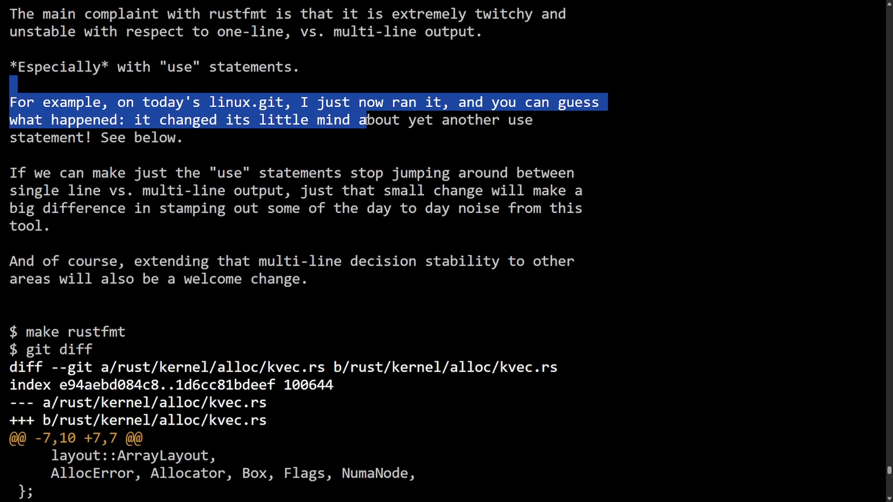
{"action": "scroll", "scroll_direction": "down", "scroll_amount": 3}
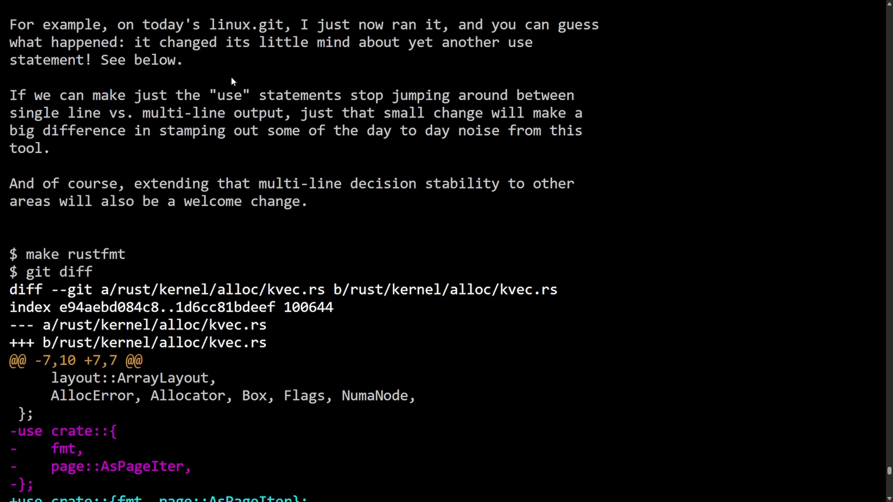
Step: Scroll past the git diff to Linus's reply on multi-entry use lines making merge conflicts annoying
{"action": "scroll", "scroll_direction": "down", "scroll_amount": 3}
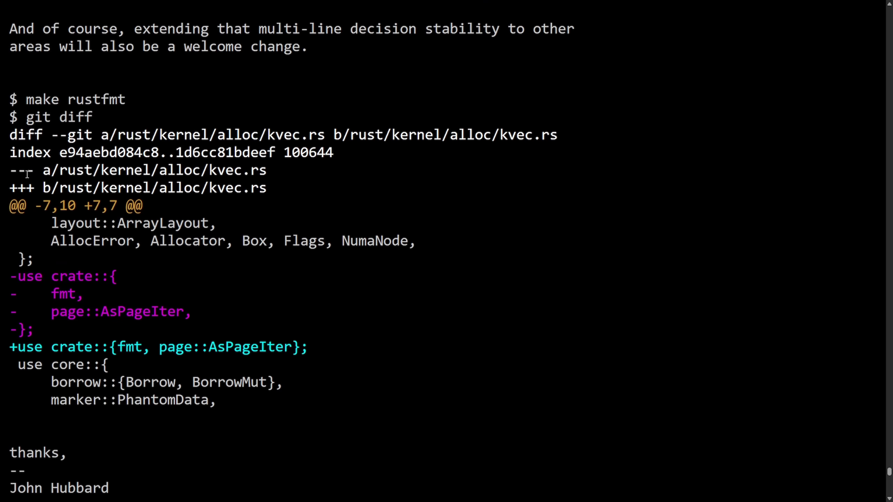
{"action": "scroll", "scroll_direction": "down", "scroll_amount": 3}
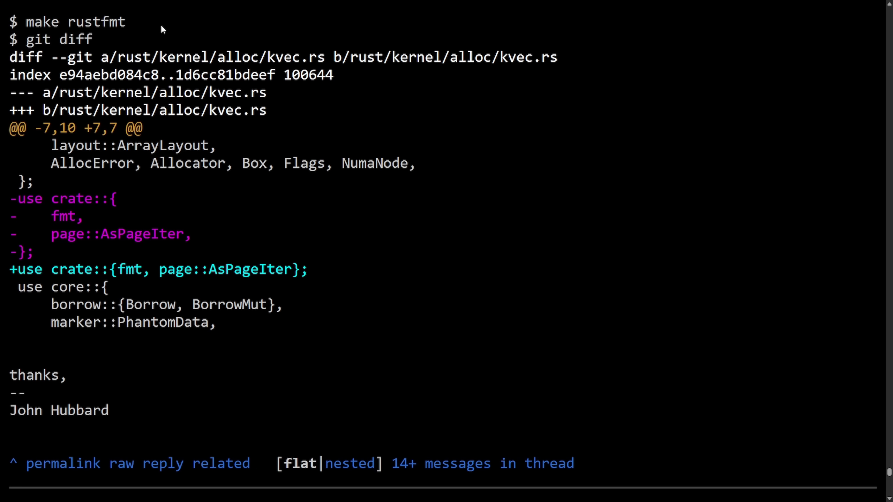
{"action": "mouse_move", "coordinate": [87, 179]}
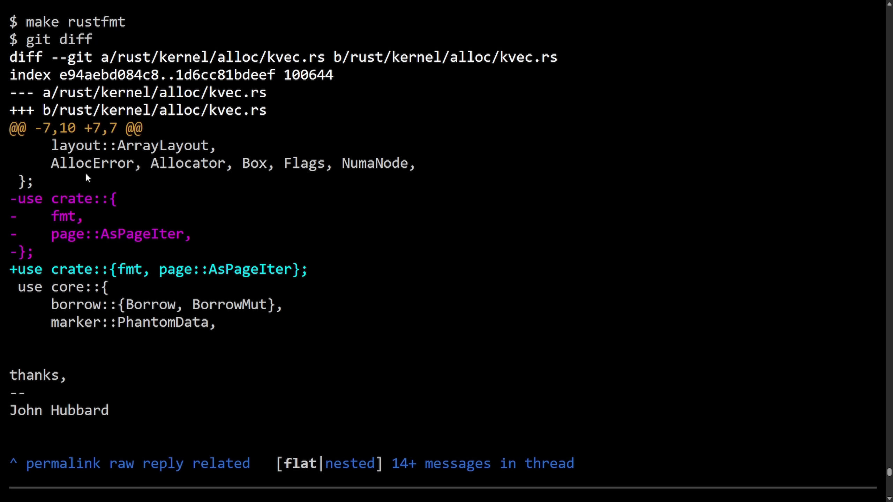
{"action": "mouse_move", "coordinate": [66, 222]}
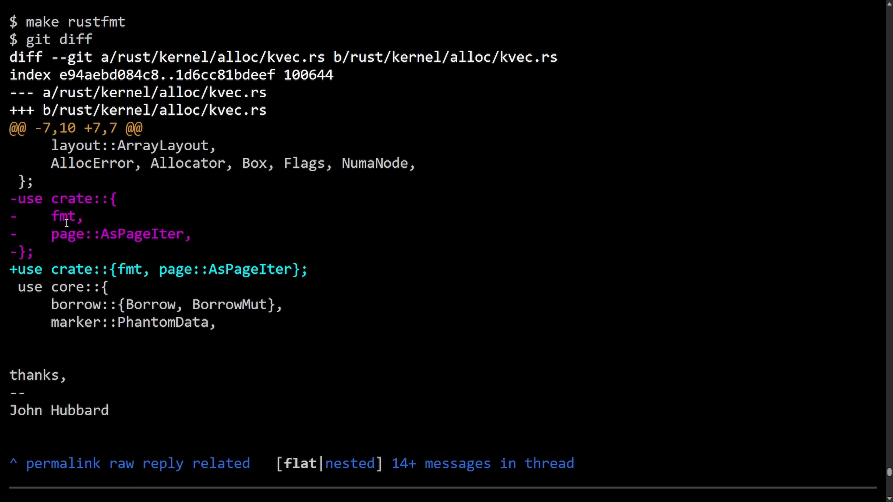
{"action": "mouse_move", "coordinate": [9, 277]}
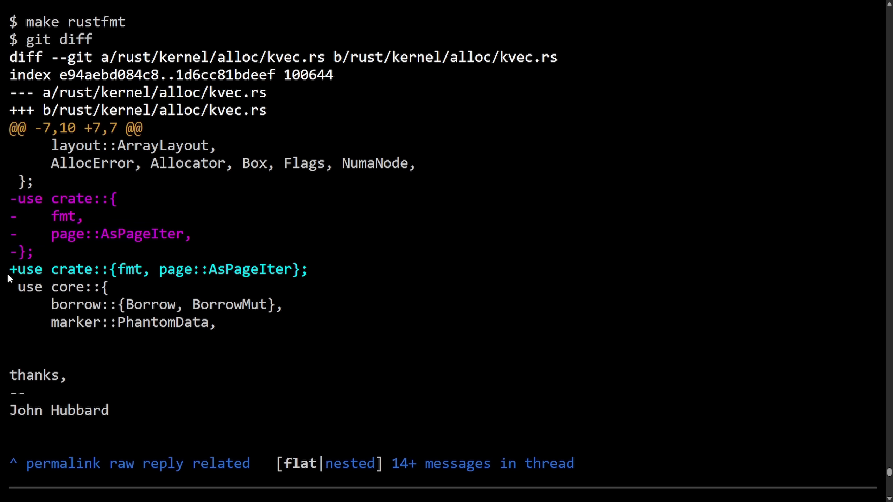
{"action": "mouse_move", "coordinate": [344, 275]}
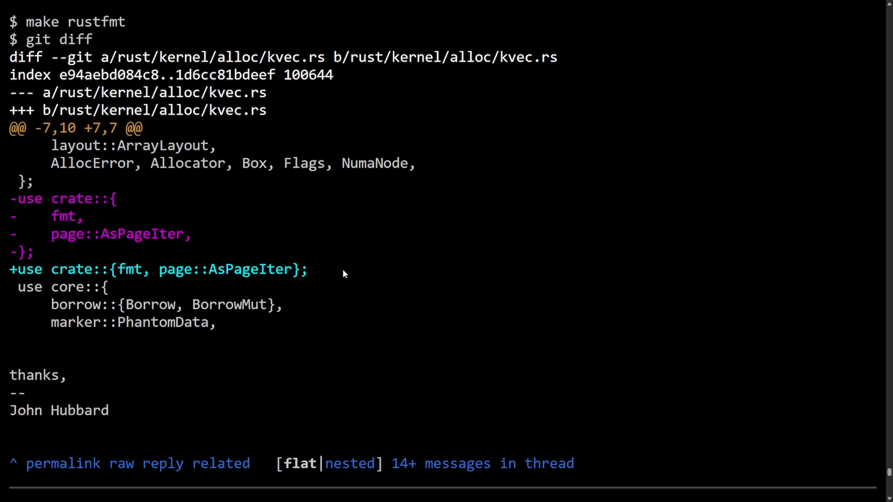
{"action": "mouse_move", "coordinate": [382, 247]}
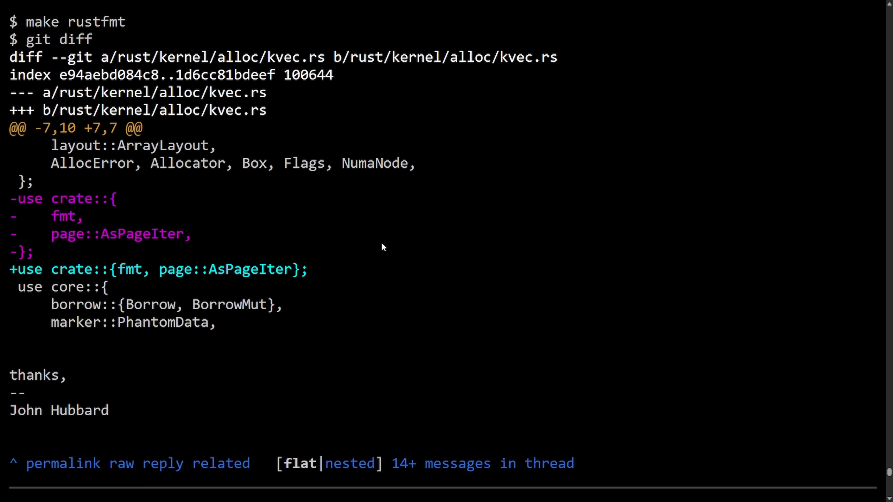
{"action": "scroll", "scroll_direction": "up", "scroll_amount": 3}
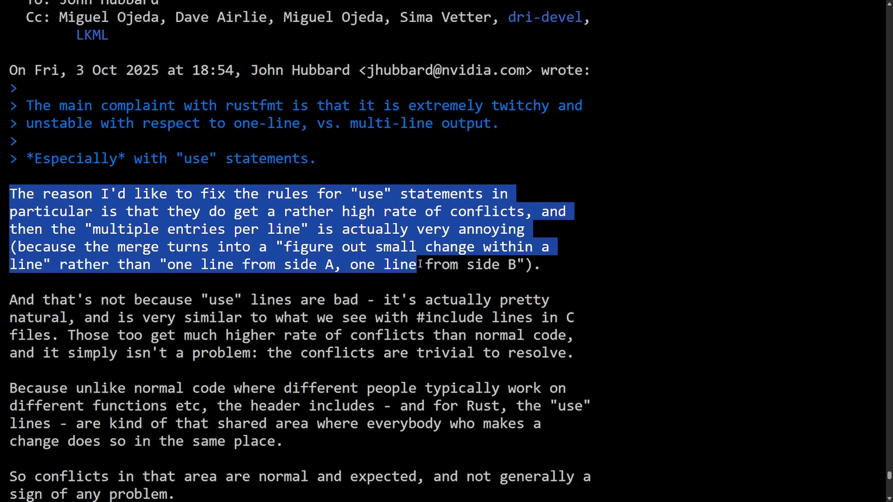
{"action": "scroll", "scroll_direction": "down", "scroll_amount": 3}
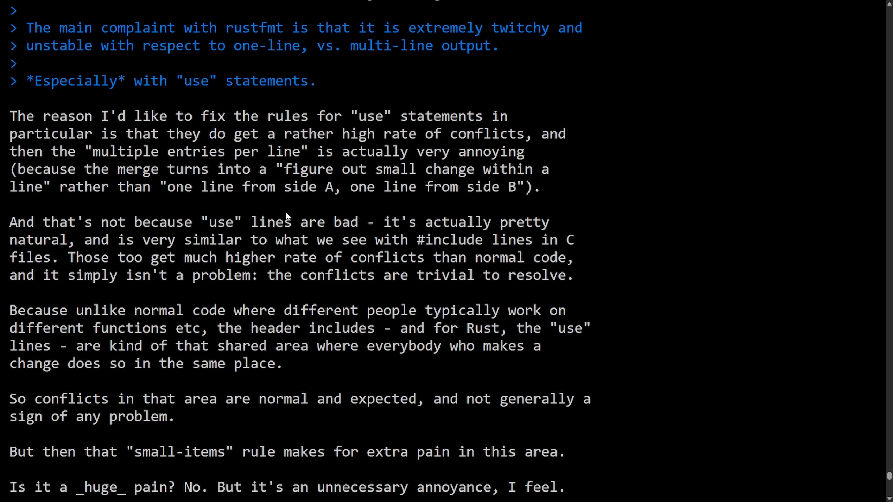
{"action": "scroll", "scroll_direction": "down", "scroll_amount": 3}
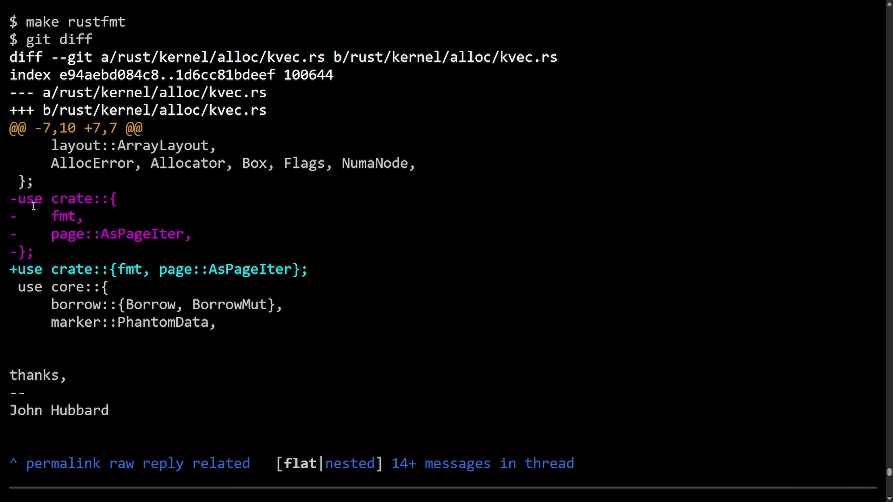
{"action": "mouse_move", "coordinate": [162, 275]}
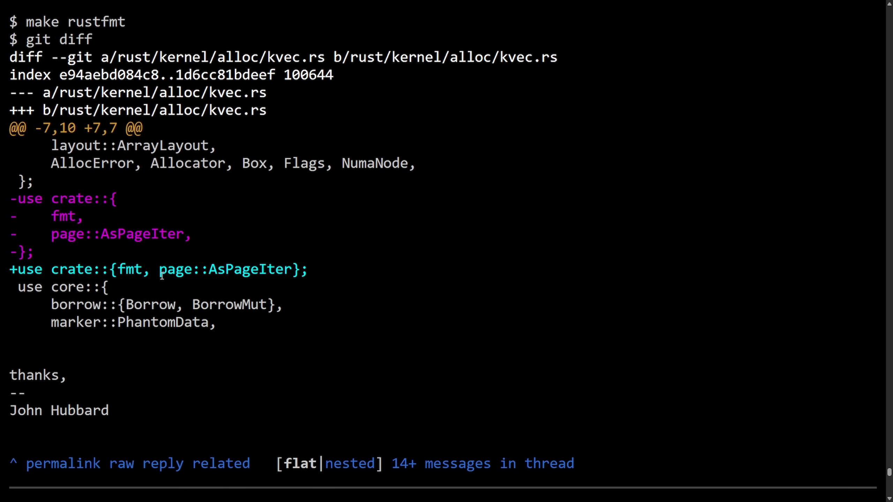
{"action": "mouse_move", "coordinate": [210, 277]}
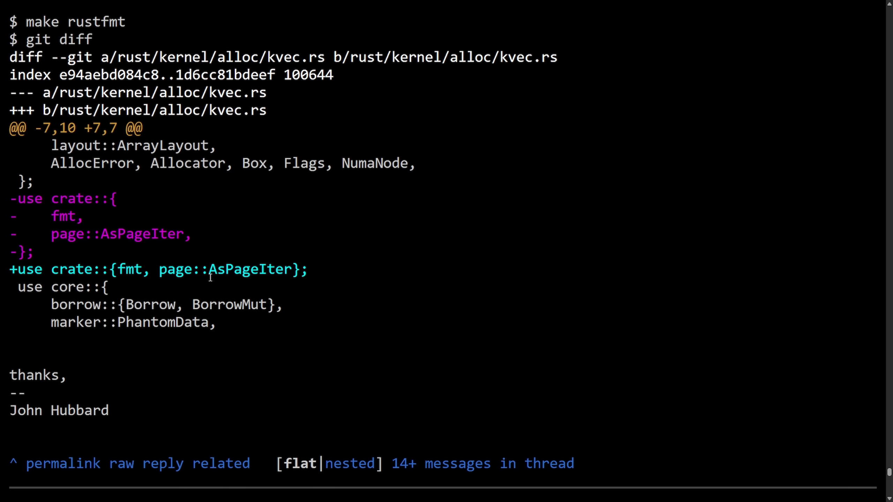
{"action": "mouse_move", "coordinate": [141, 284]}
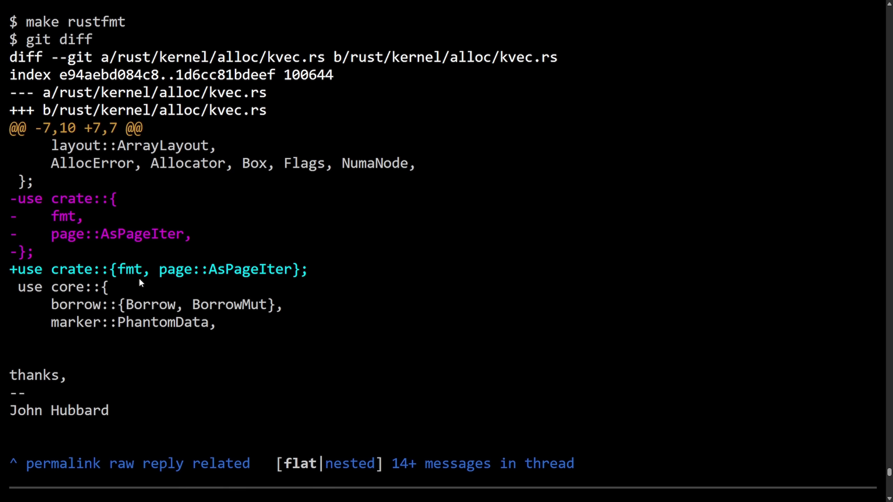
{"action": "double_click", "coordinate": [67, 217]}
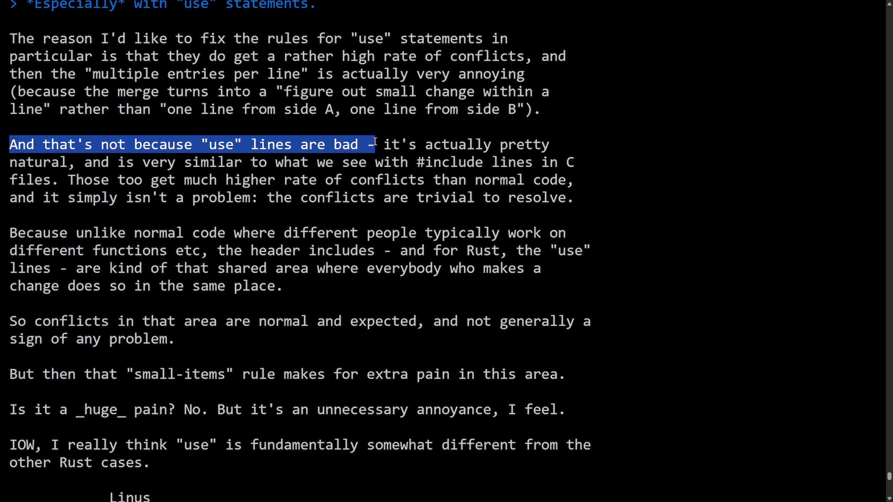
Step: Read the sentence comparing use lines to #include lines and the paragraph about the shared use-line area
{"action": "left_click_drag", "start_coordinate": [373, 145], "coordinate": [163, 162]}
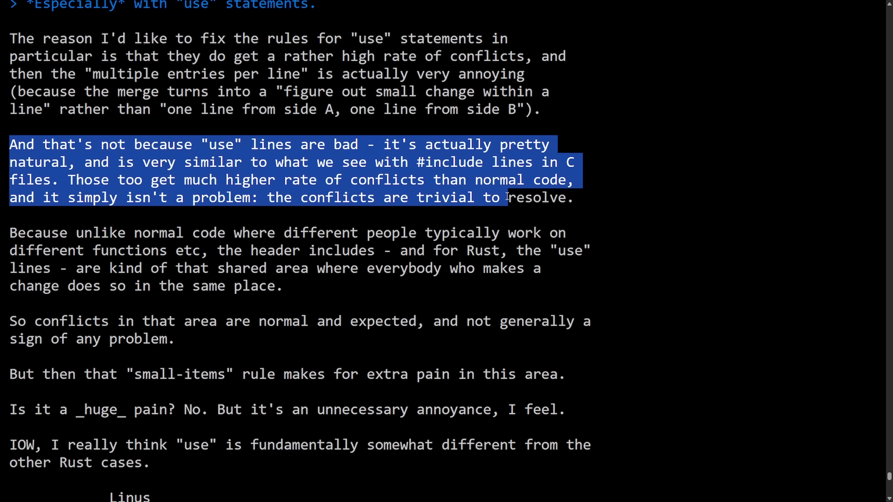
{"action": "scroll", "scroll_direction": "down", "scroll_amount": 3}
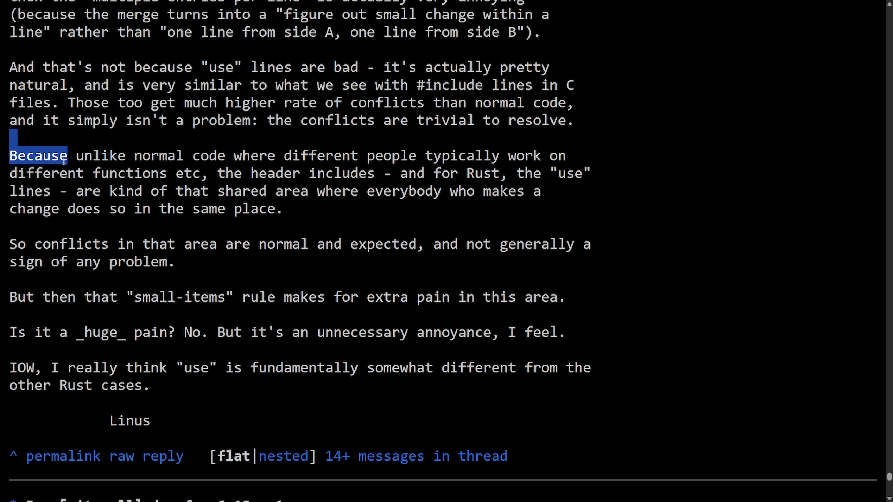
{"action": "left_click_drag", "start_coordinate": [62, 155], "coordinate": [364, 173]}
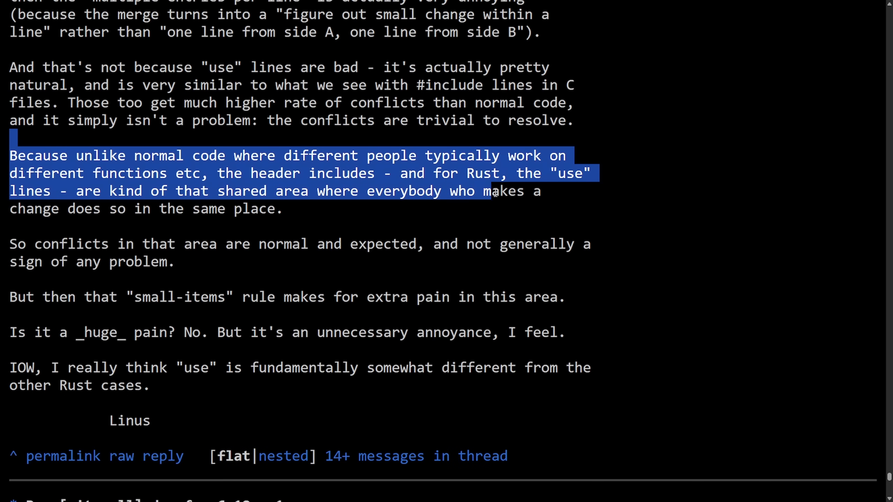
{"action": "left_click", "coordinate": [227, 216]}
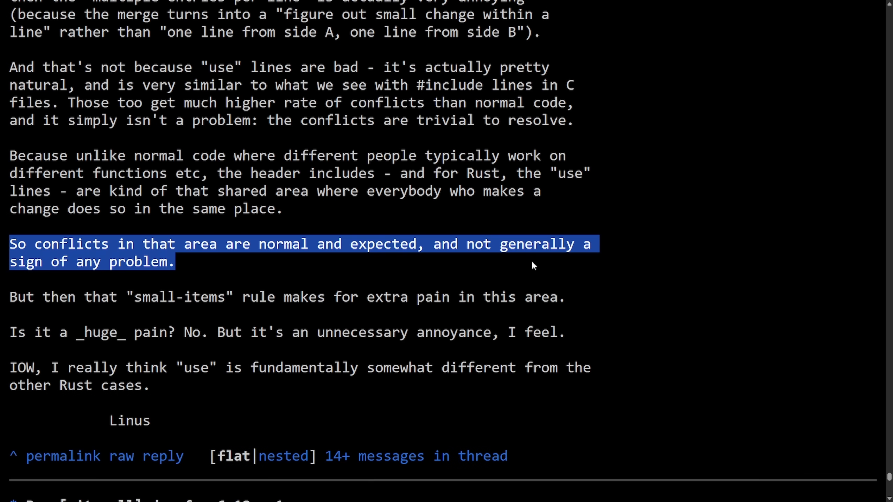
Step: Finish the conflicts and closing sentences, reaching Miguel Ojeda's reply disputing that rustfmt changed another use statement
{"action": "left_click", "coordinate": [535, 267]}
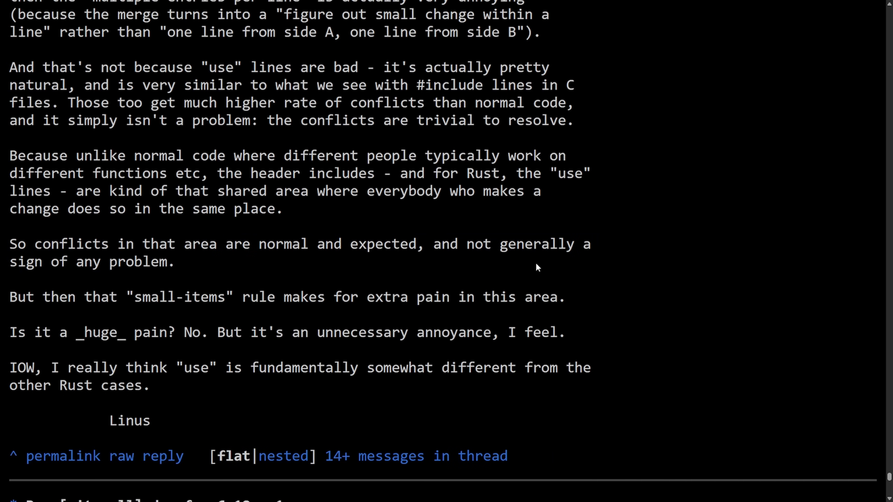
{"action": "mouse_move", "coordinate": [458, 263]}
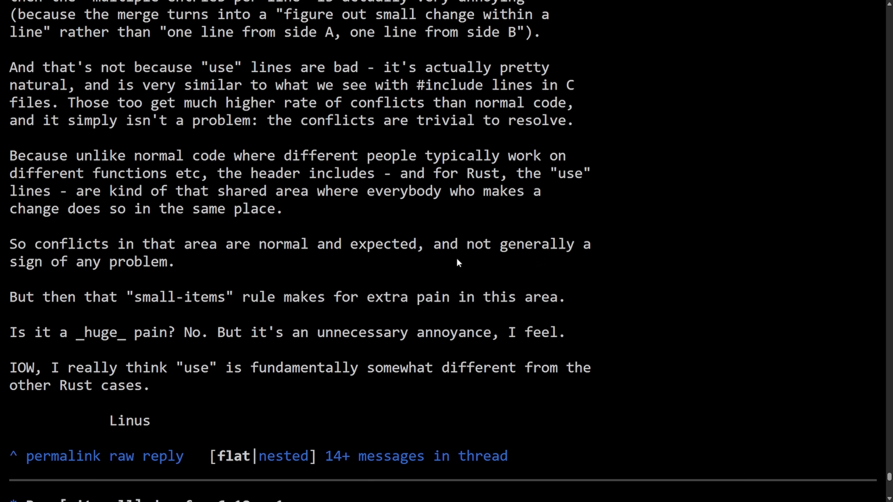
{"action": "mouse_move", "coordinate": [260, 274]}
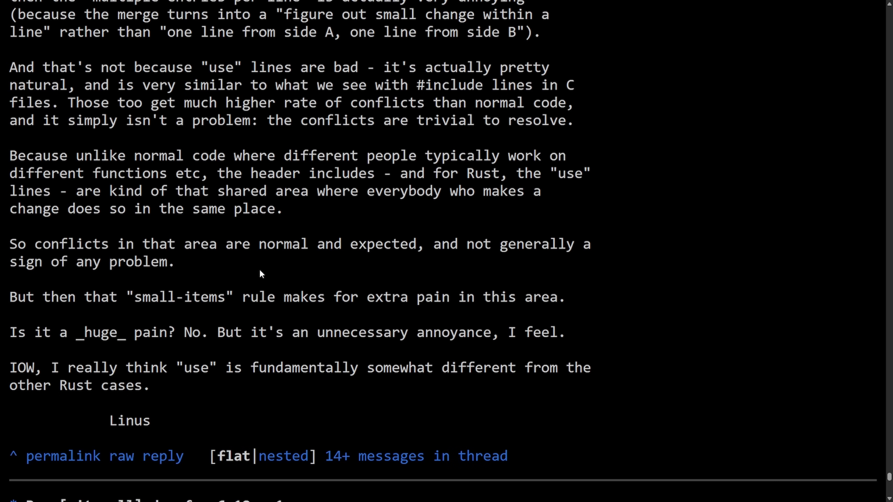
{"action": "mouse_move", "coordinate": [3, 313]}
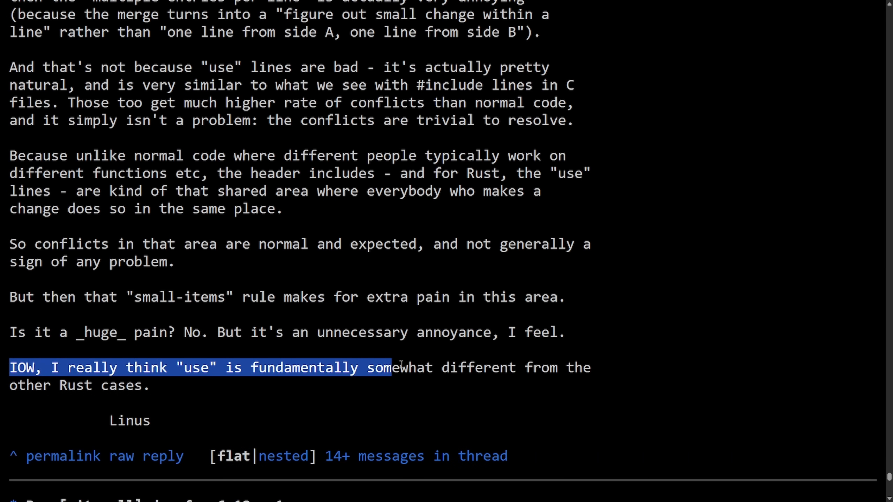
{"action": "left_click", "coordinate": [227, 399]}
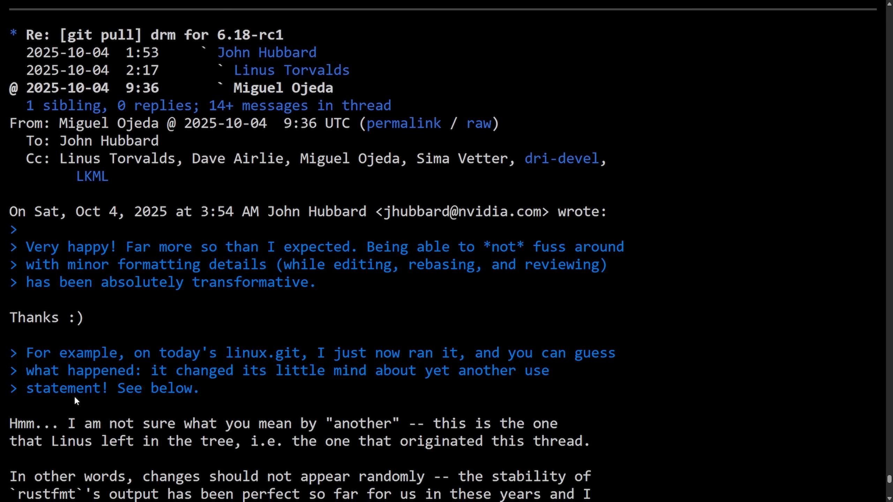
Step: Scroll to Sasha's AUTOSEL reply looping in Konstantin and read its paragraph about grounded AI summaries
{"action": "scroll", "scroll_direction": "down", "scroll_amount": 3}
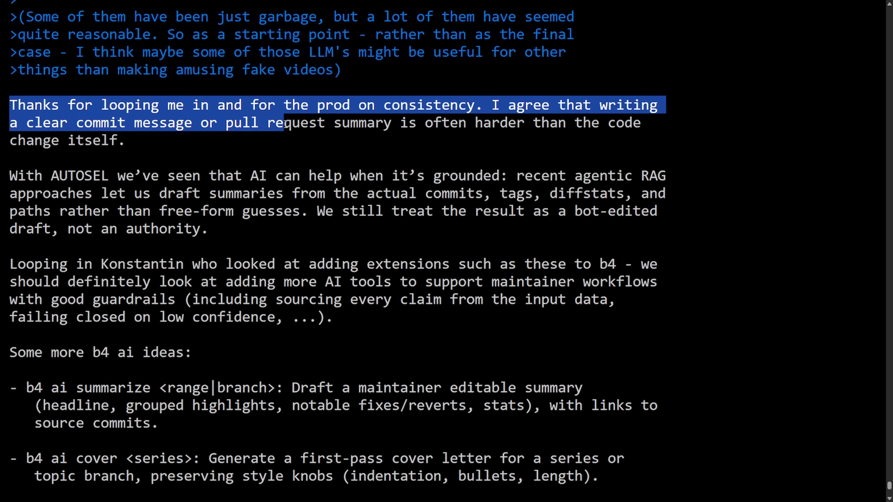
{"action": "left_click", "coordinate": [389, 142]}
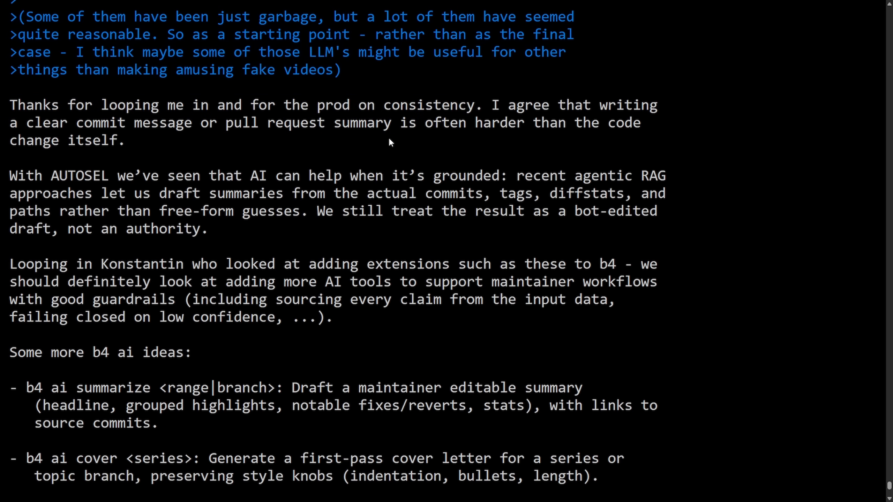
{"action": "left_click_drag", "start_coordinate": [10, 175], "coordinate": [203, 175]}
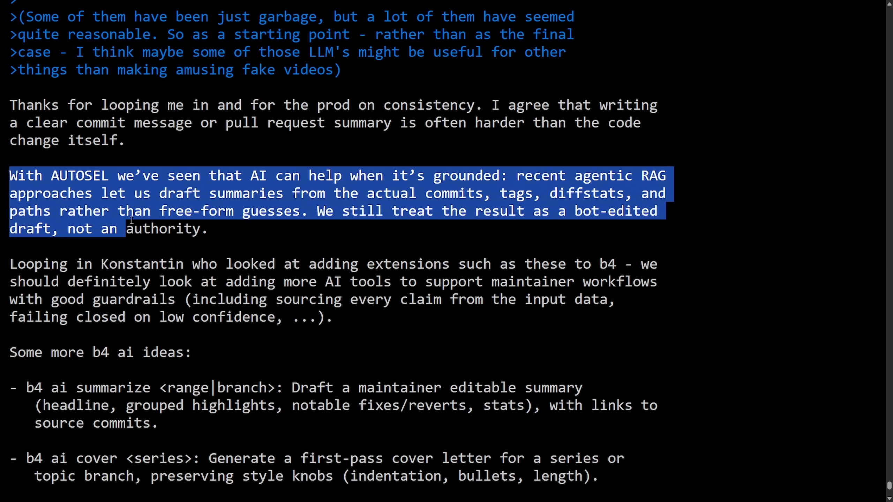
{"action": "left_click", "coordinate": [323, 212]}
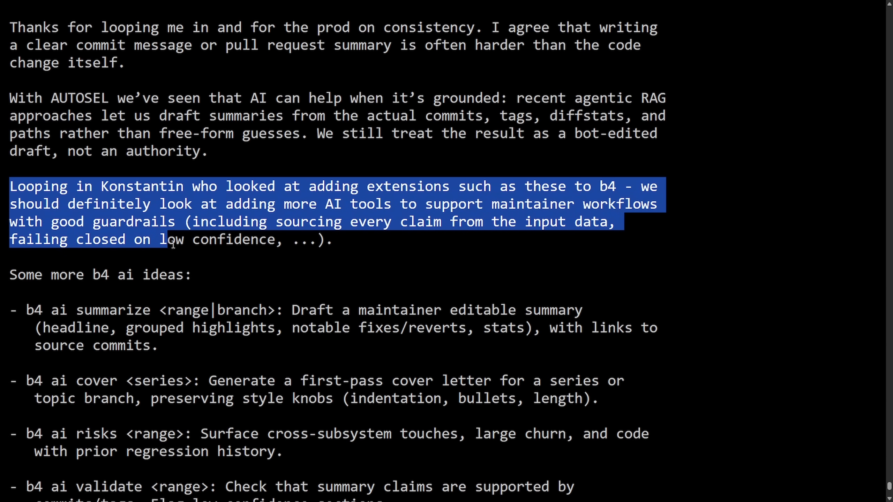
Step: Read the b4 ai summarize and validate ideas through all five proposed commands to Sasha's sign-off
{"action": "scroll", "scroll_direction": "down", "scroll_amount": 3}
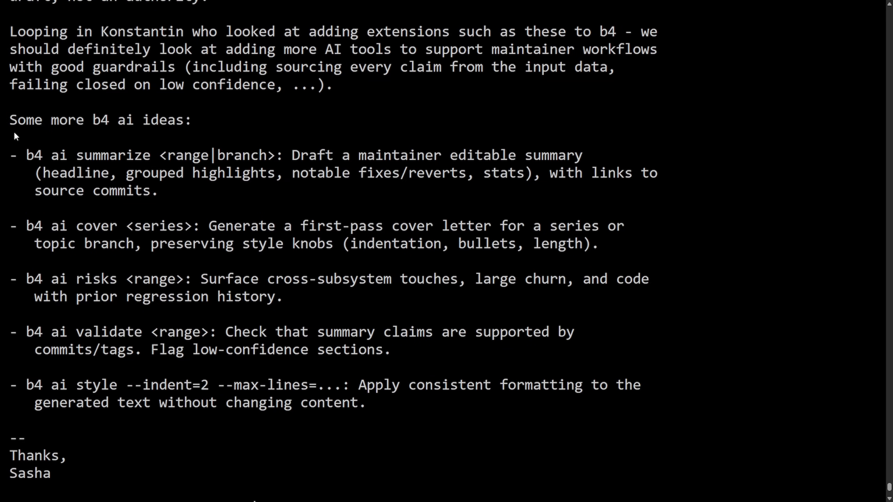
{"action": "scroll", "scroll_direction": "down", "scroll_amount": 3}
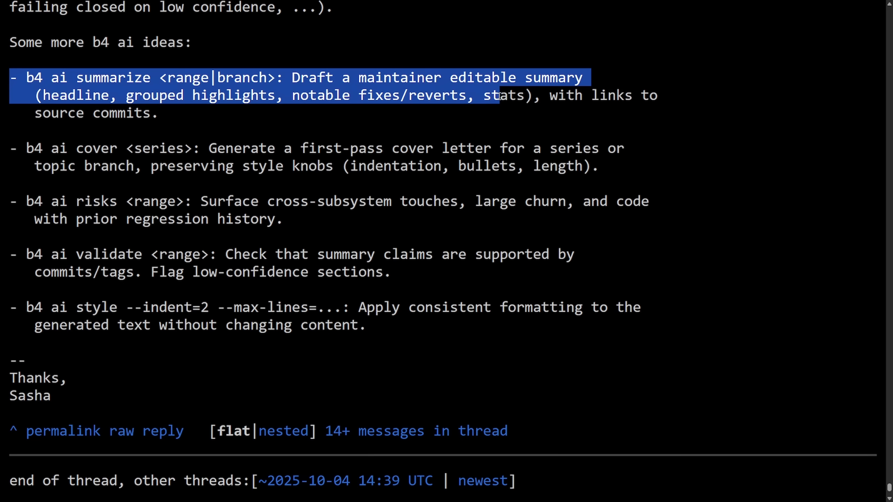
{"action": "left_click", "coordinate": [3, 154]}
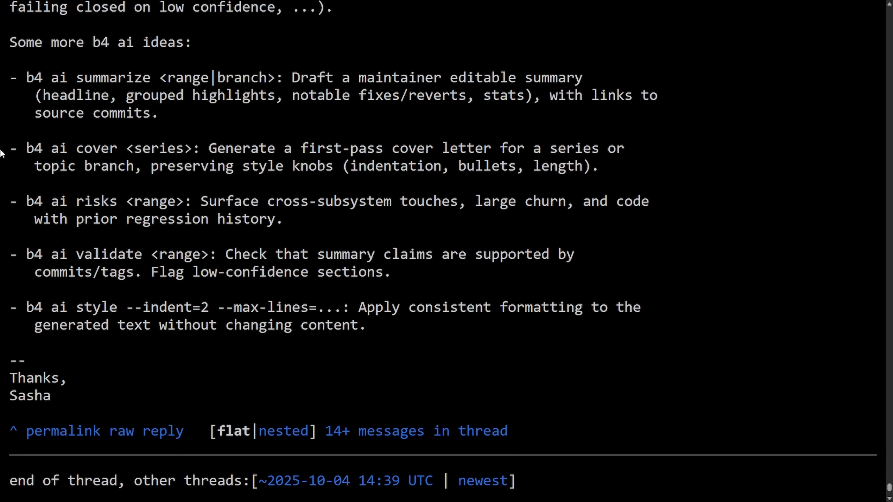
{"action": "left_click_drag", "start_coordinate": [10, 147], "coordinate": [202, 148]}
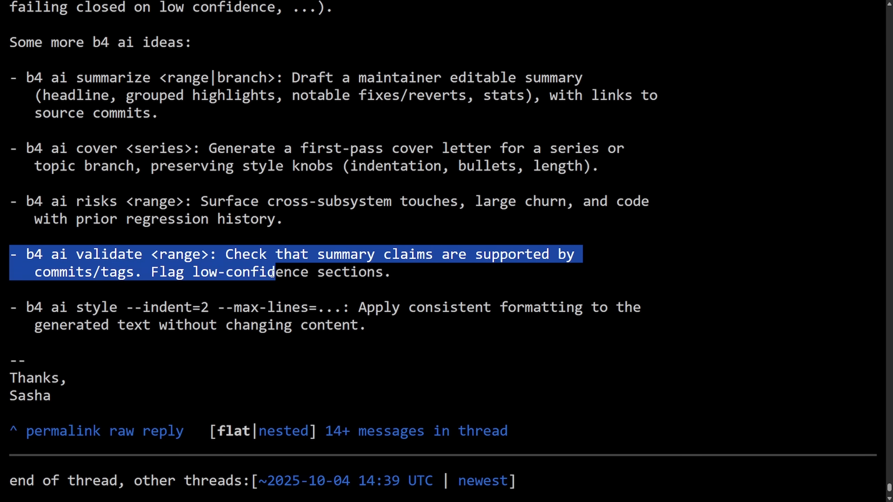
{"action": "left_click", "coordinate": [103, 302]}
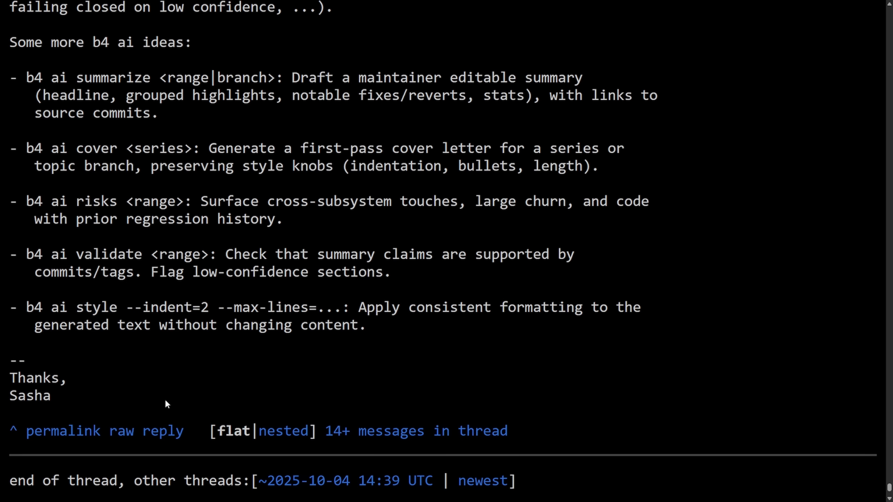
{"action": "scroll", "scroll_direction": "up", "scroll_amount": 3}
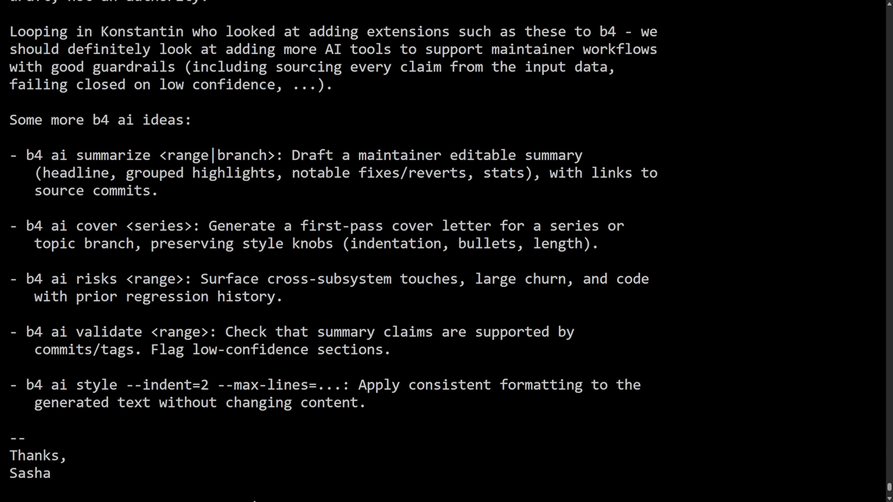